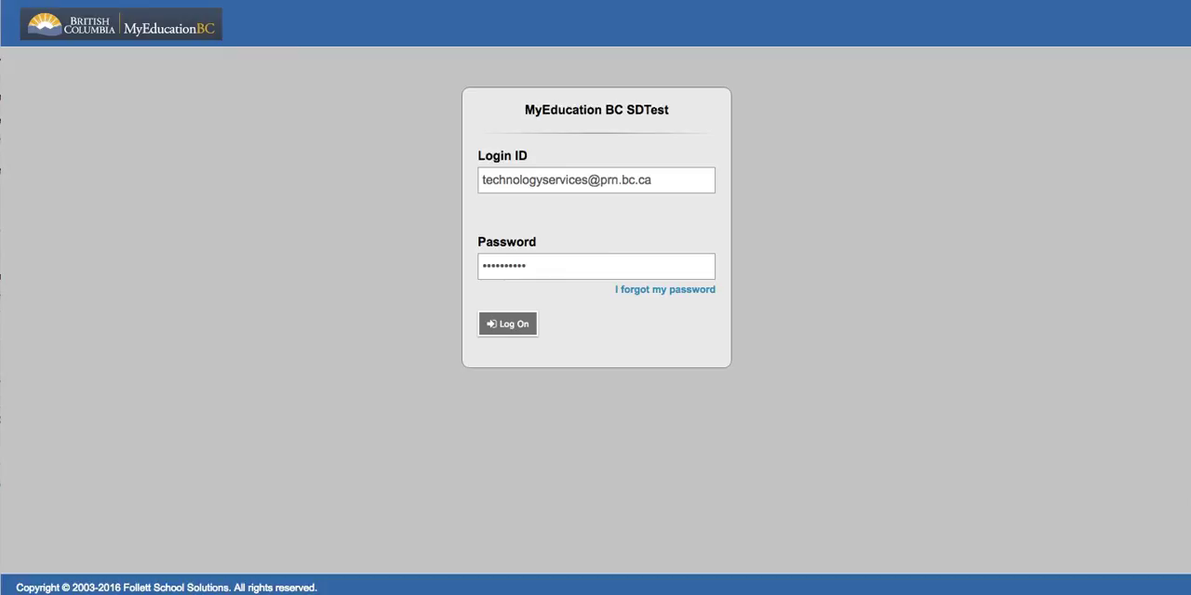
mouse_move(431, 303)
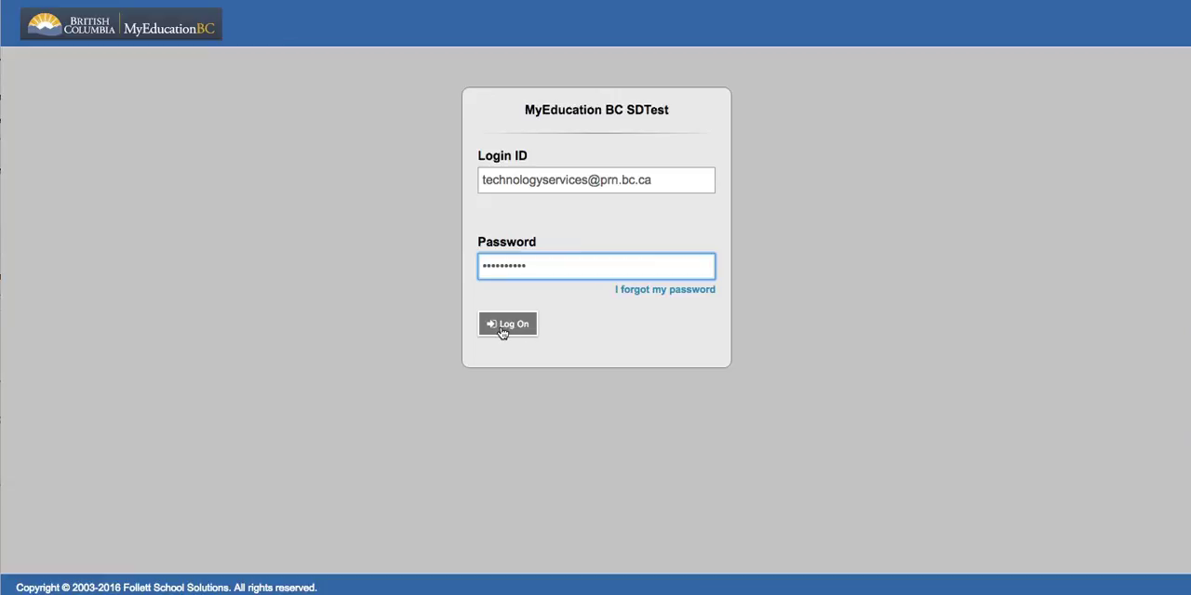
Submit the prefilled SDTest credentials to sign in to the family portal.
left_click(507, 324)
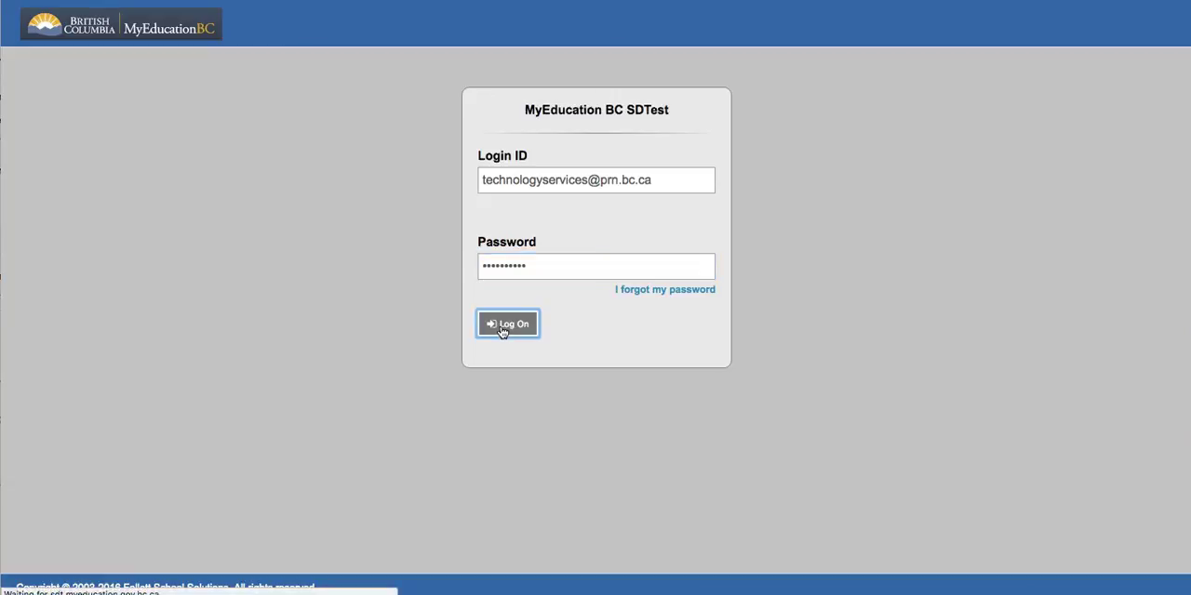
Load the Home page, keep recent activity at the last 7 days, and scroll to To Do.
left_click(507, 324)
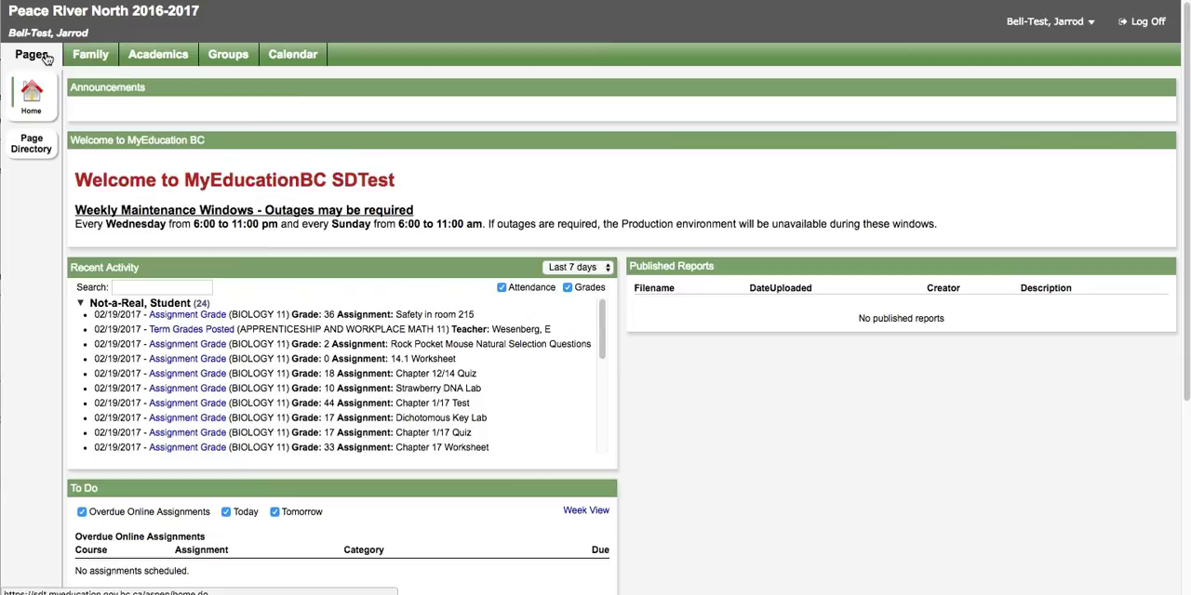
mouse_move(27, 55)
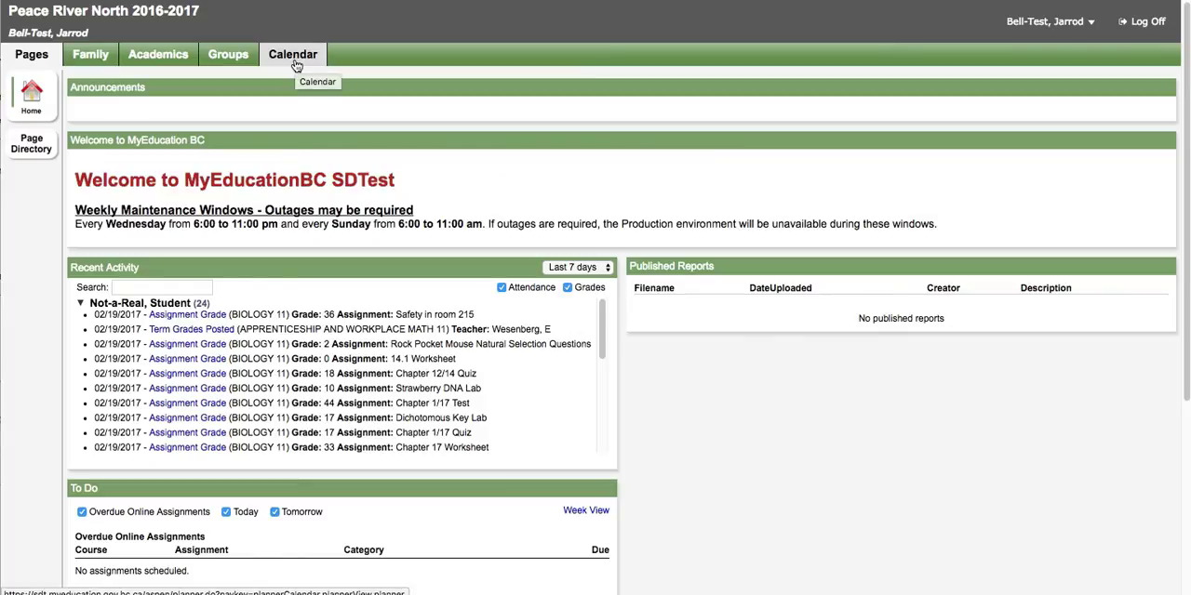
mouse_move(39, 68)
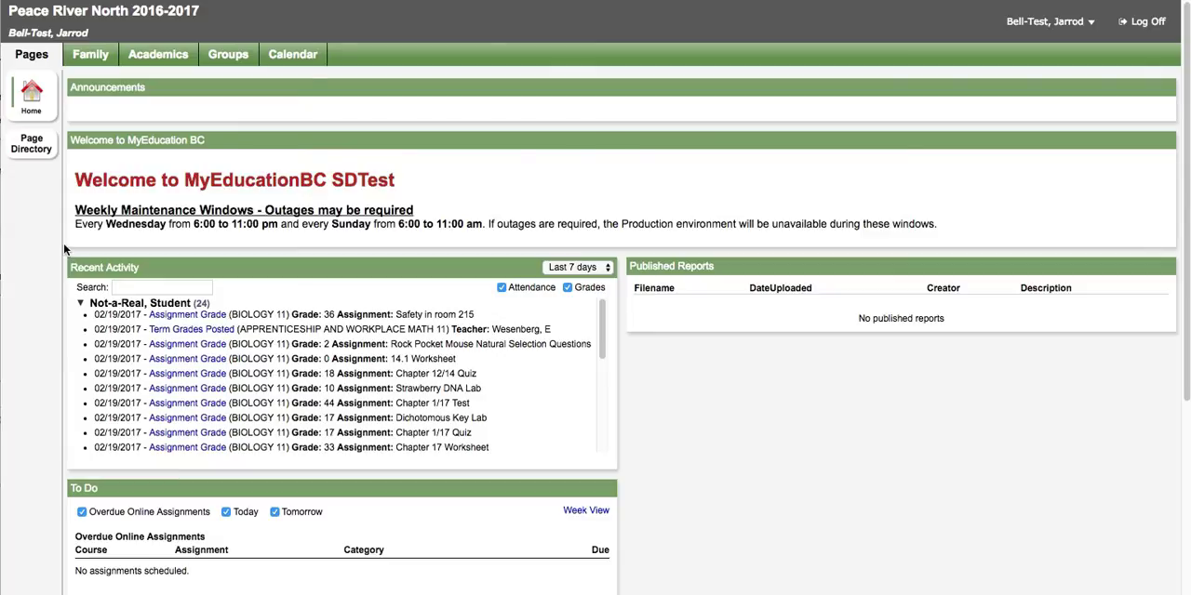
mouse_move(133, 268)
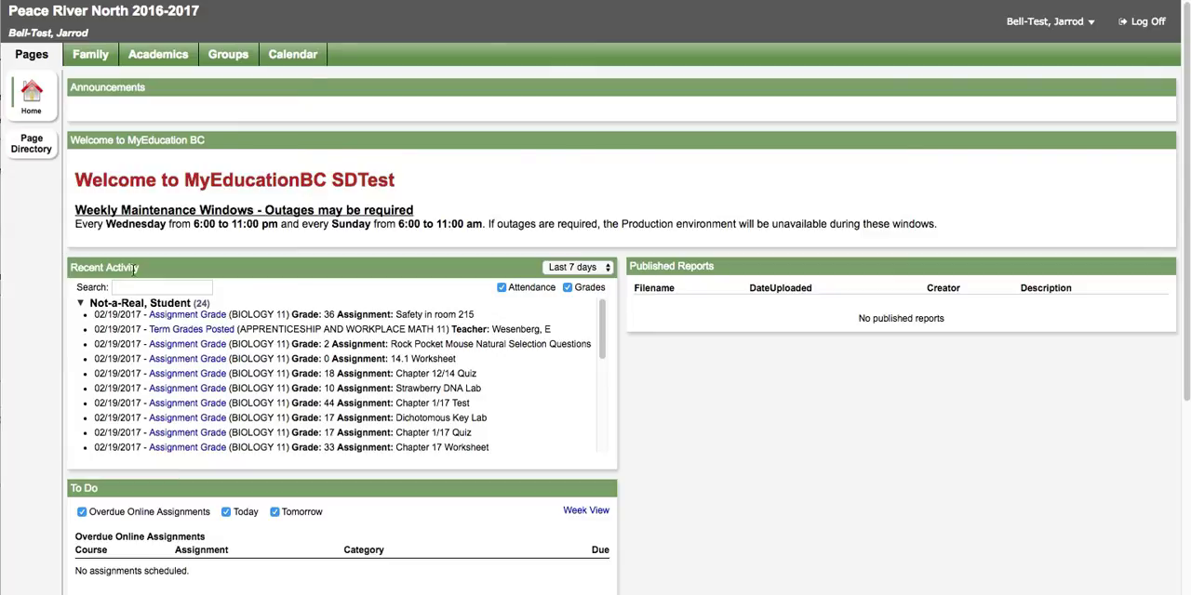
left_click(501, 288)
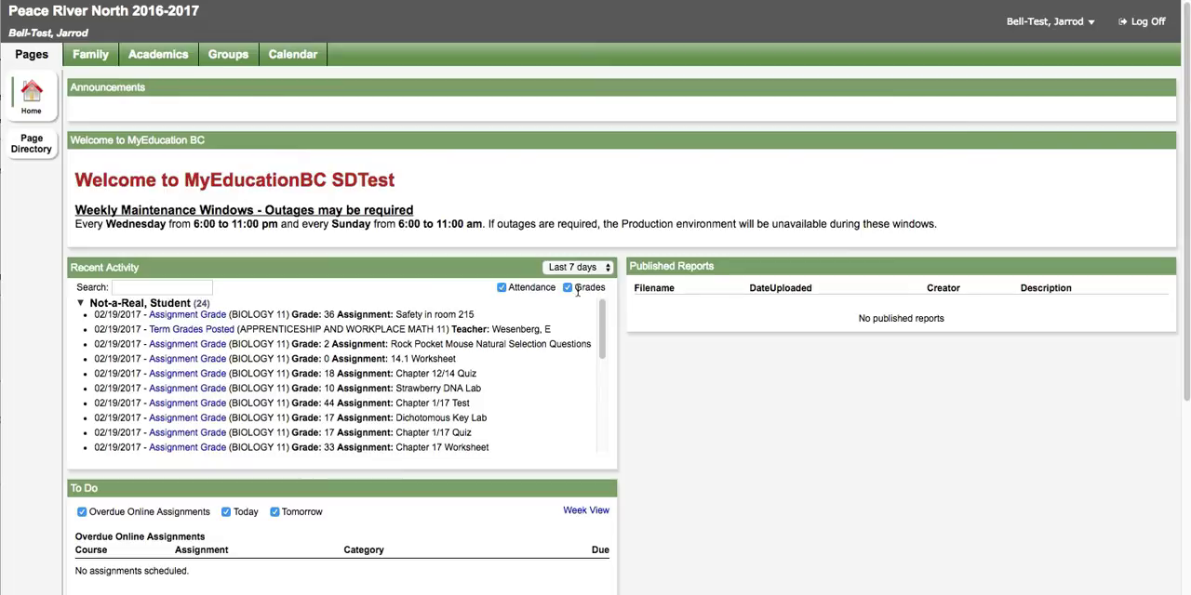
left_click(605, 268)
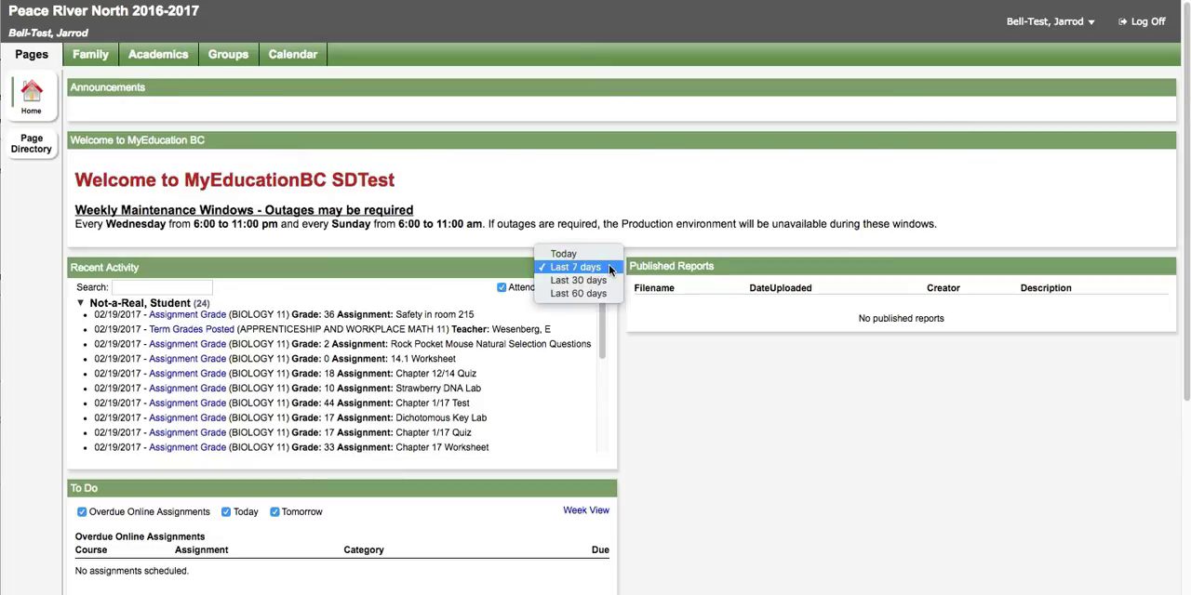
left_click(574, 267)
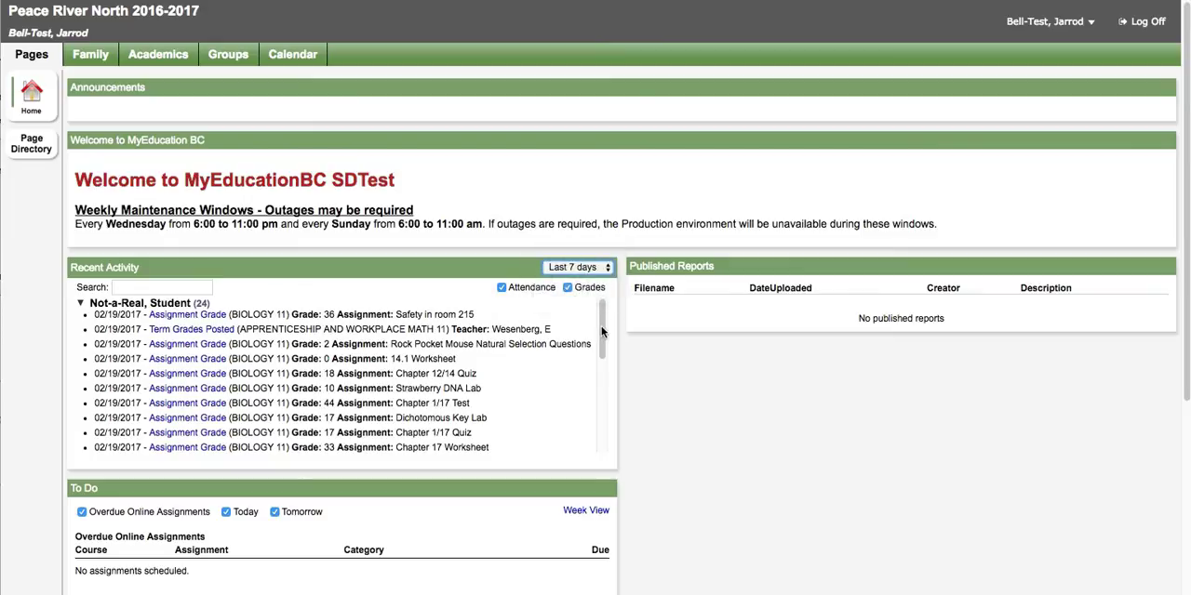
mouse_move(404, 323)
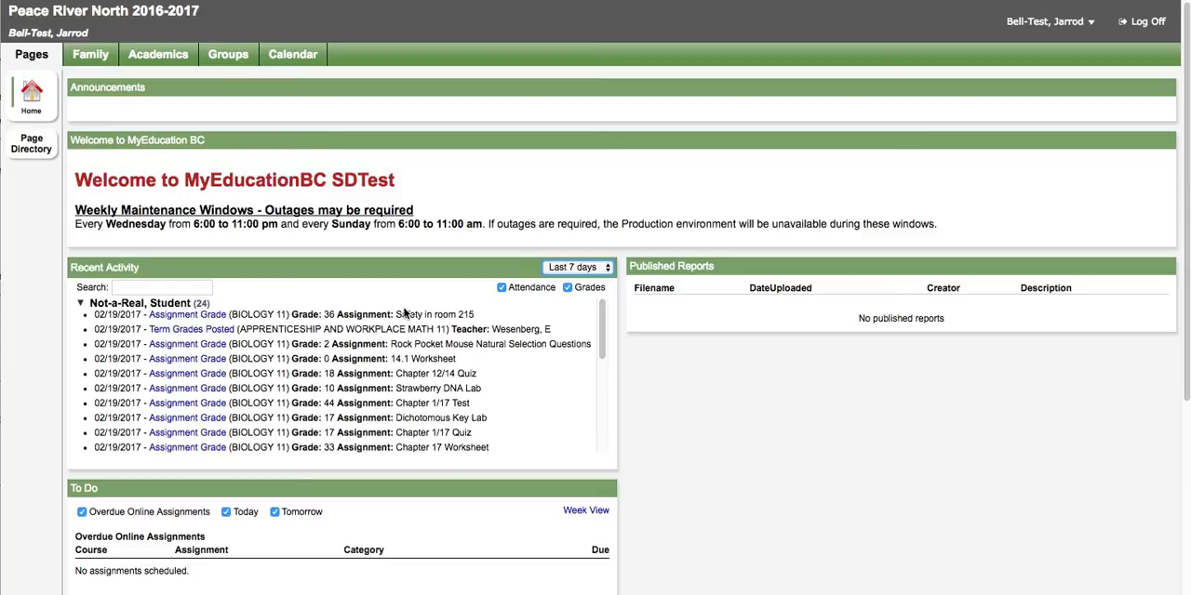
mouse_move(390, 448)
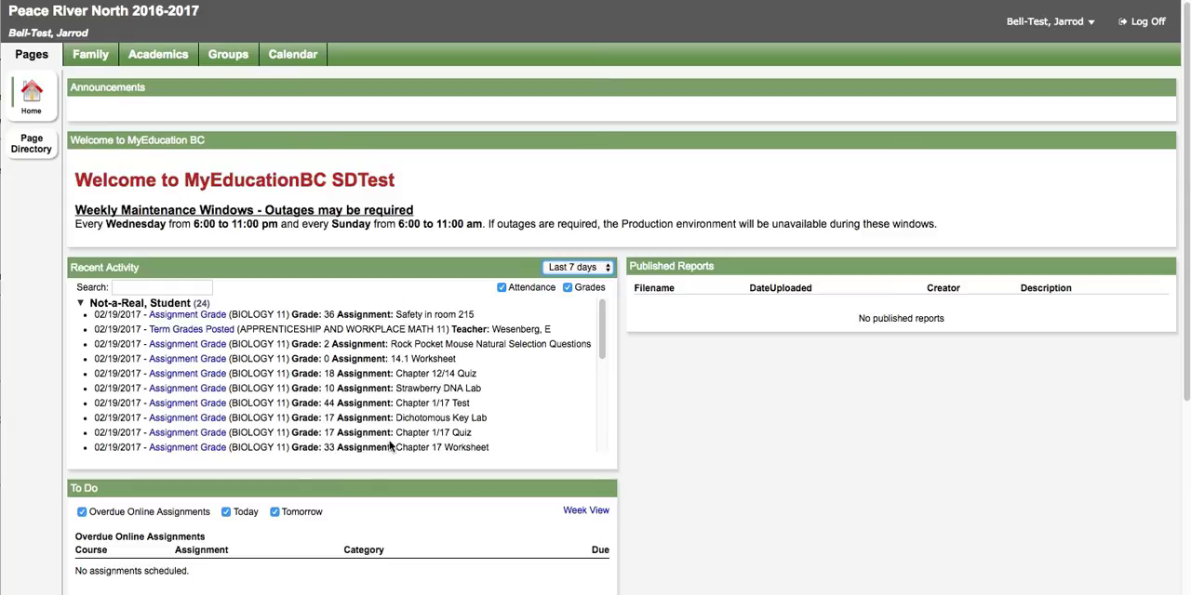
scroll("down", 3)
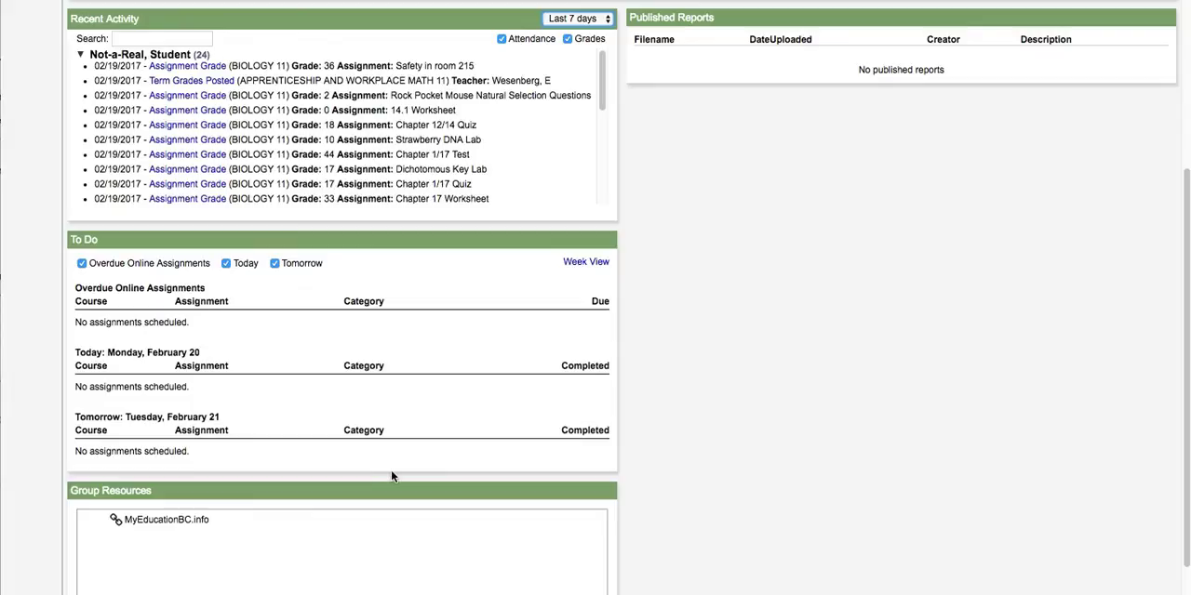
mouse_move(100, 263)
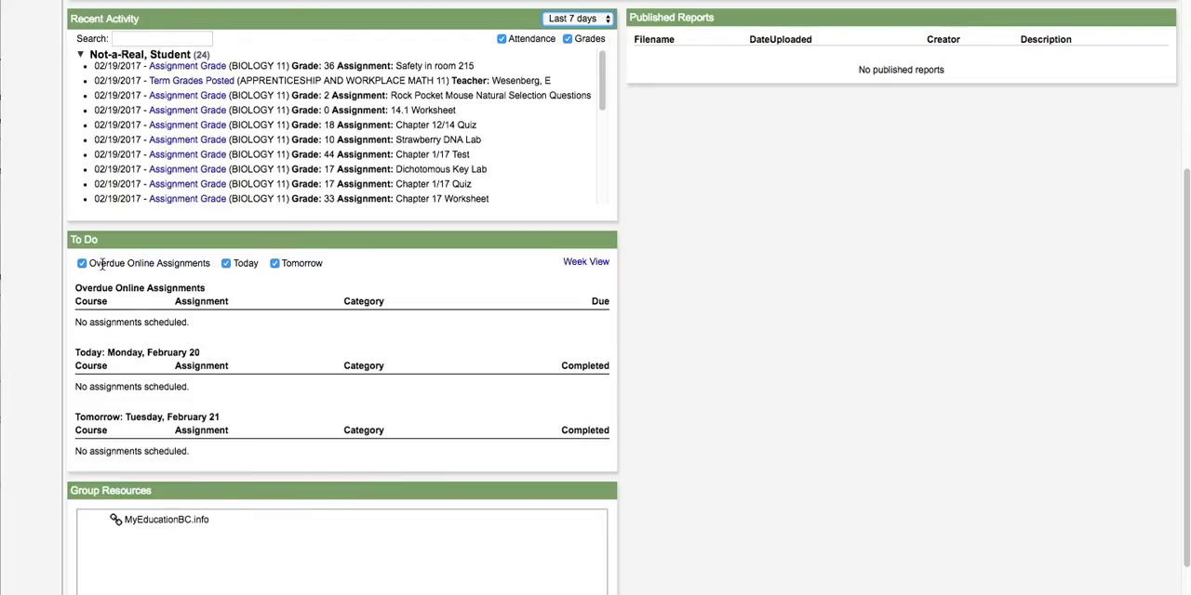
mouse_move(127, 451)
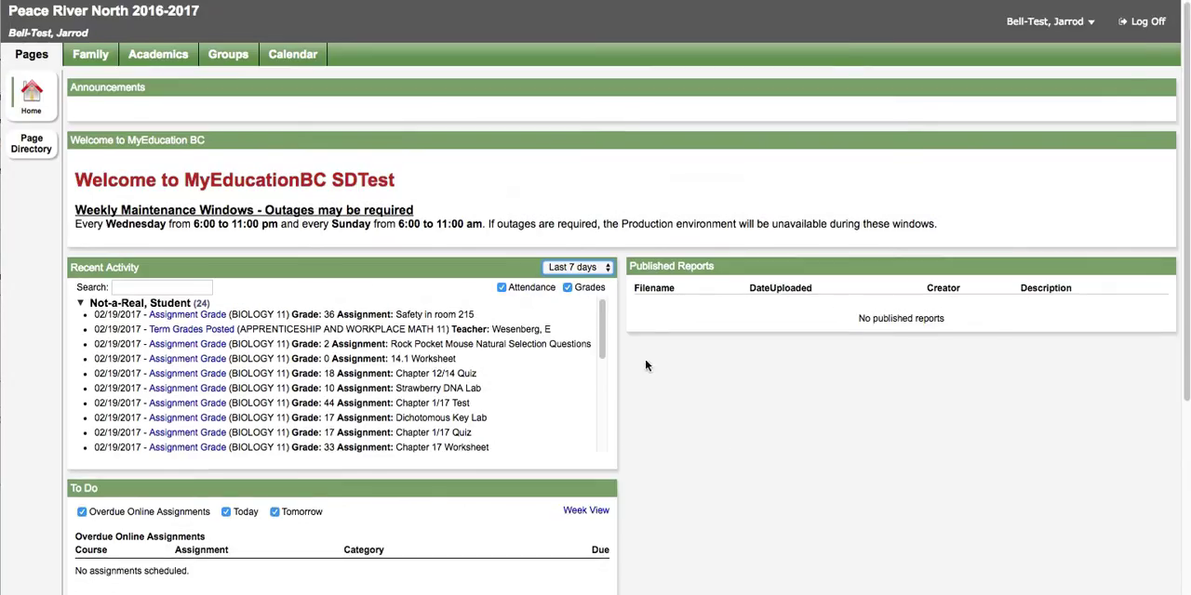
mouse_move(653, 303)
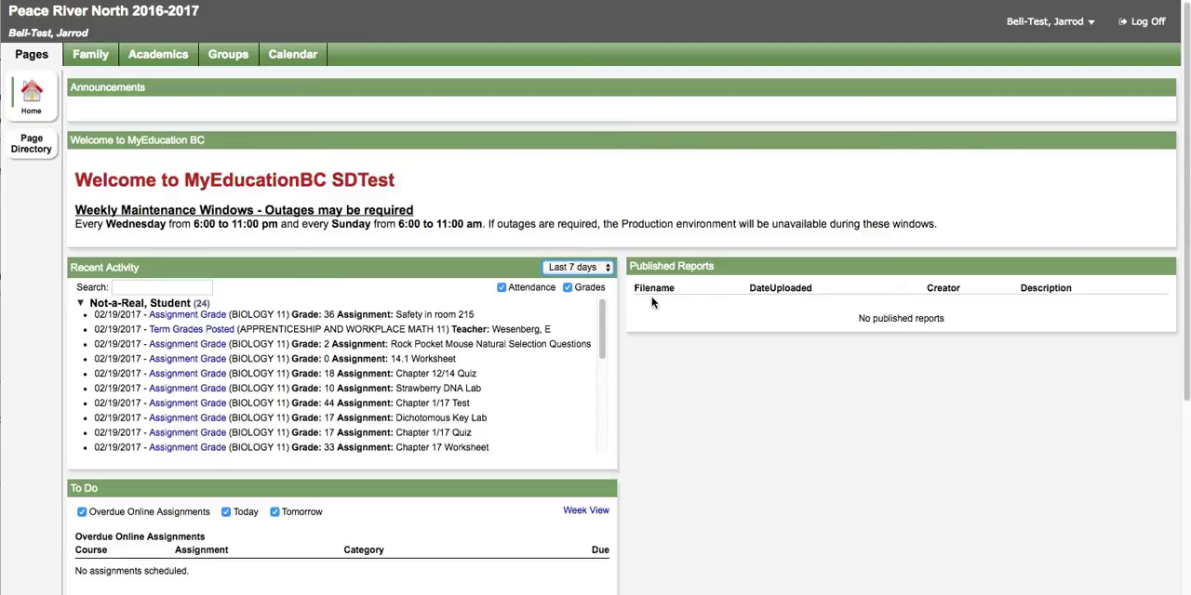
mouse_move(646, 314)
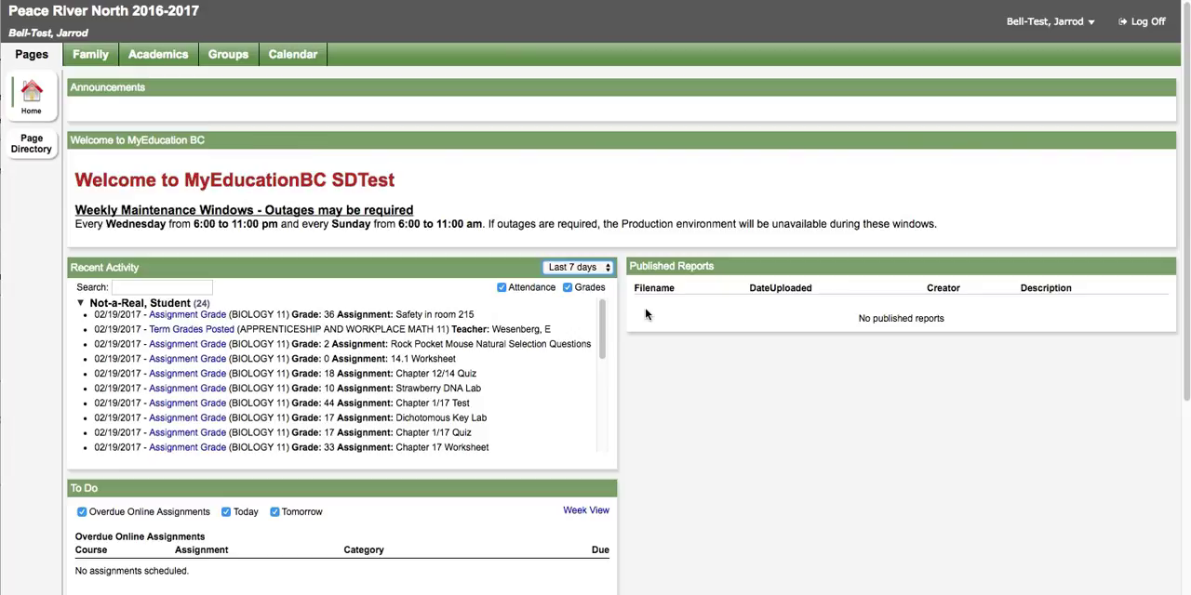
mouse_move(65, 137)
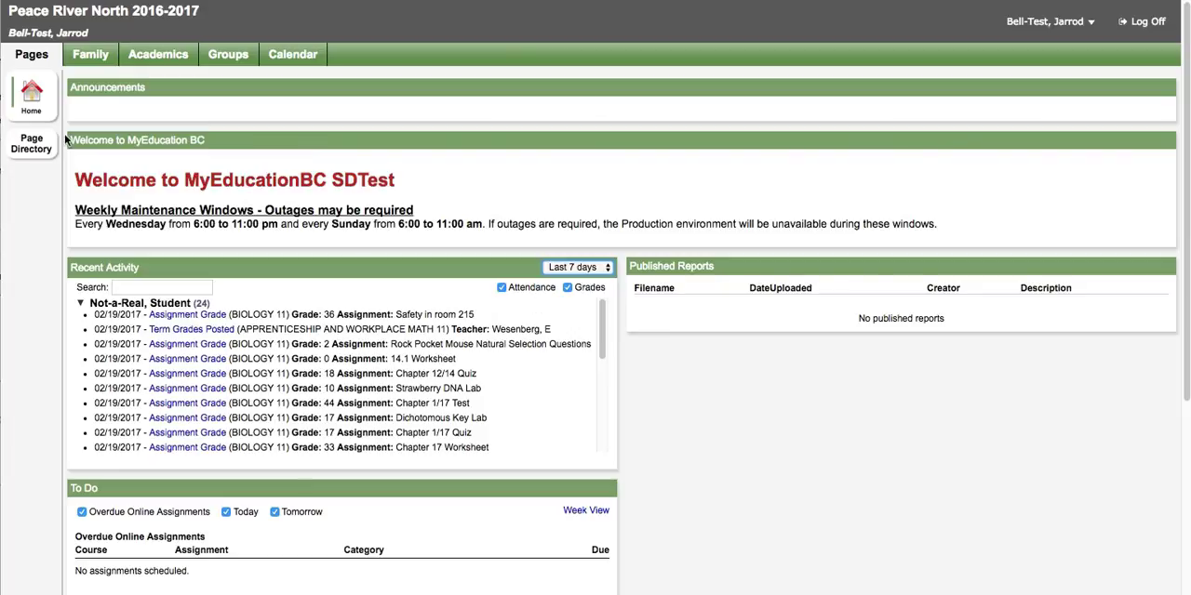
Open the Family tab and select the grade 11 North Peace Secondary student.
left_click(91, 55)
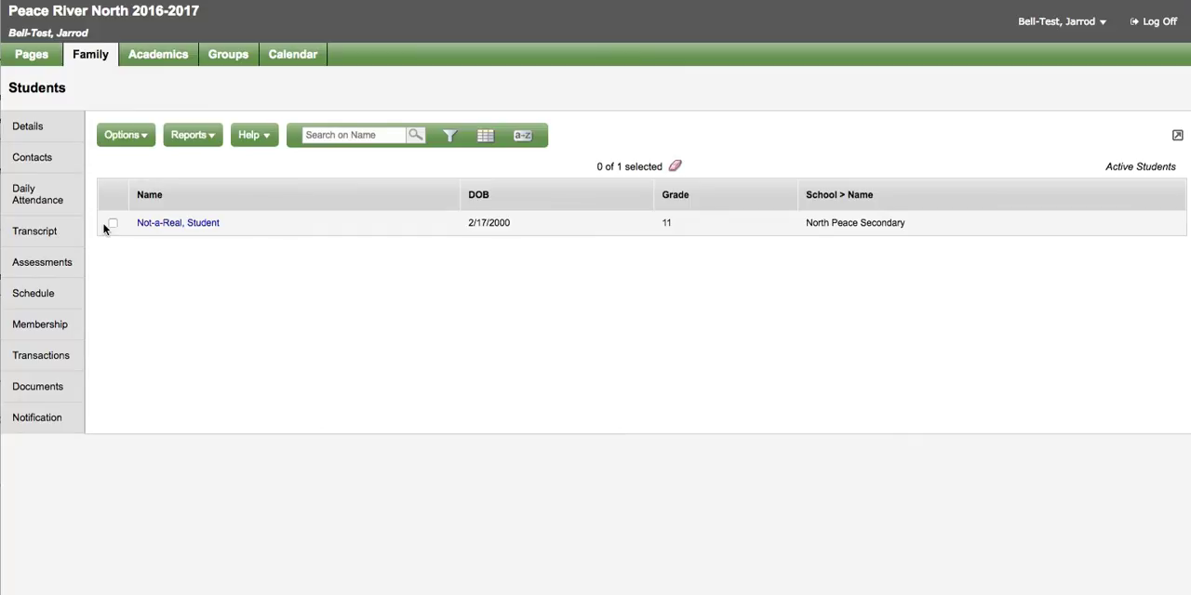
mouse_move(110, 230)
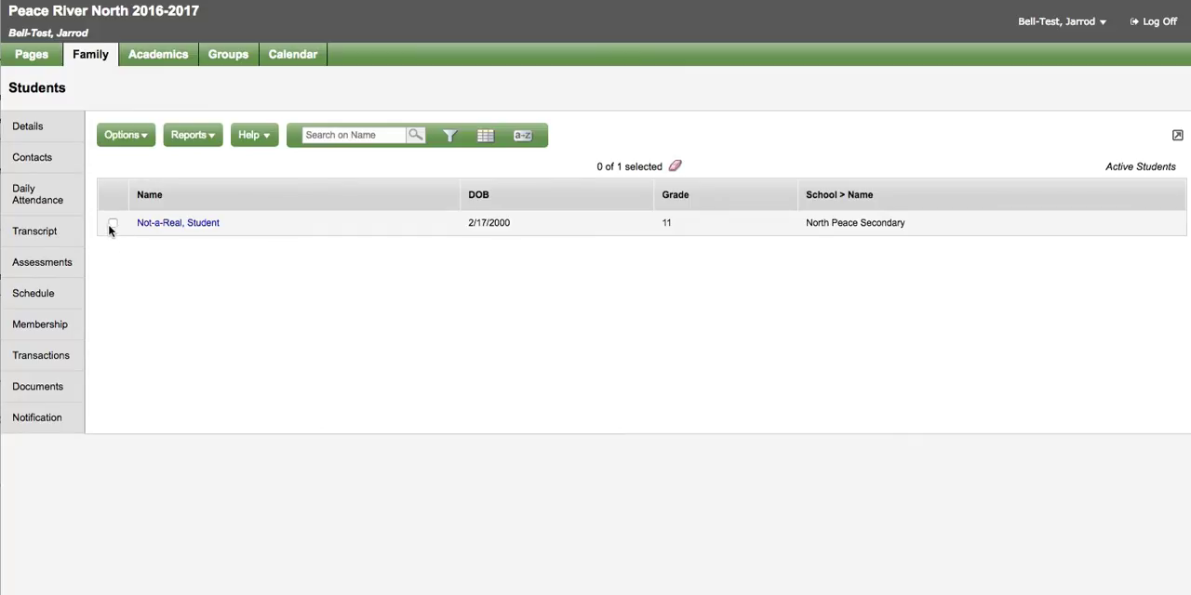
left_click(111, 223)
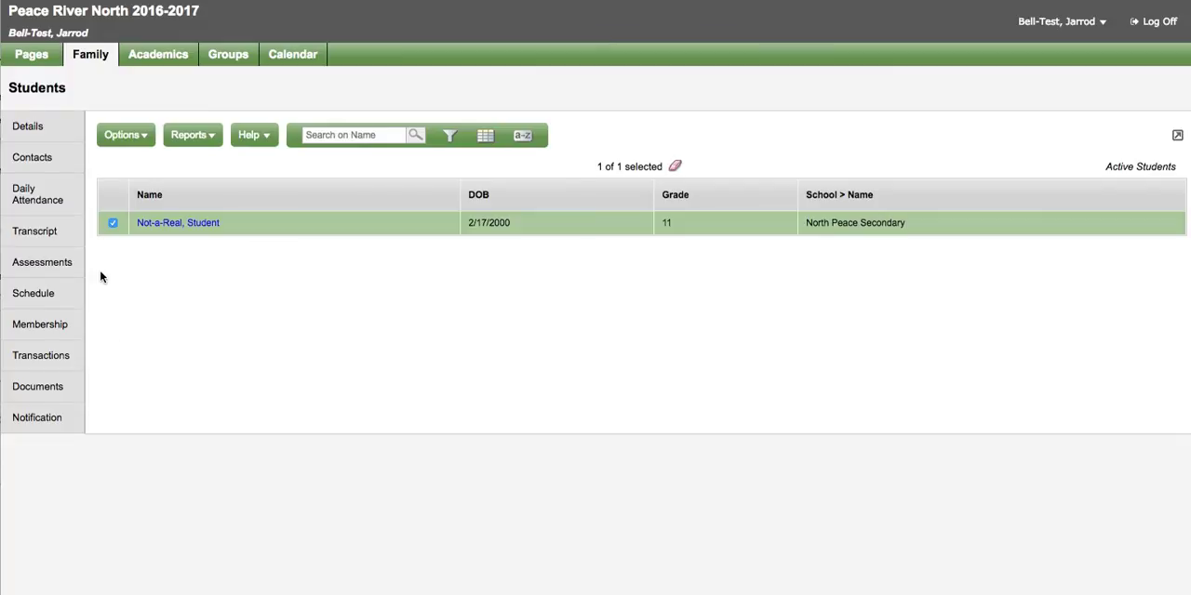
mouse_move(38, 432)
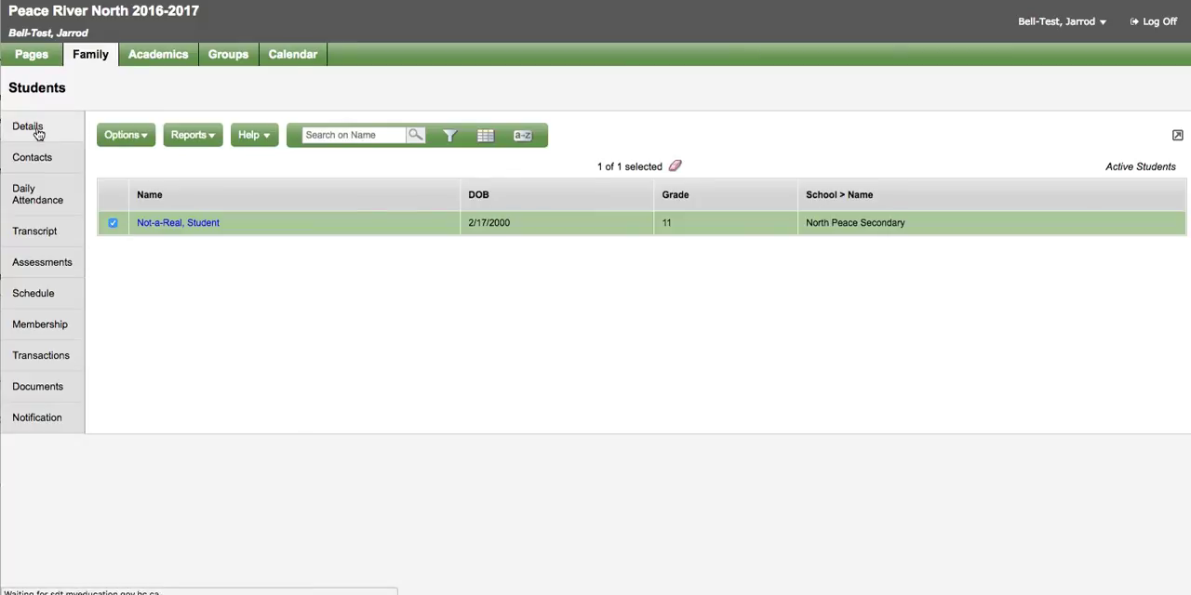
View the student's Details, then open Contacts showing one priority contact.
left_click(178, 222)
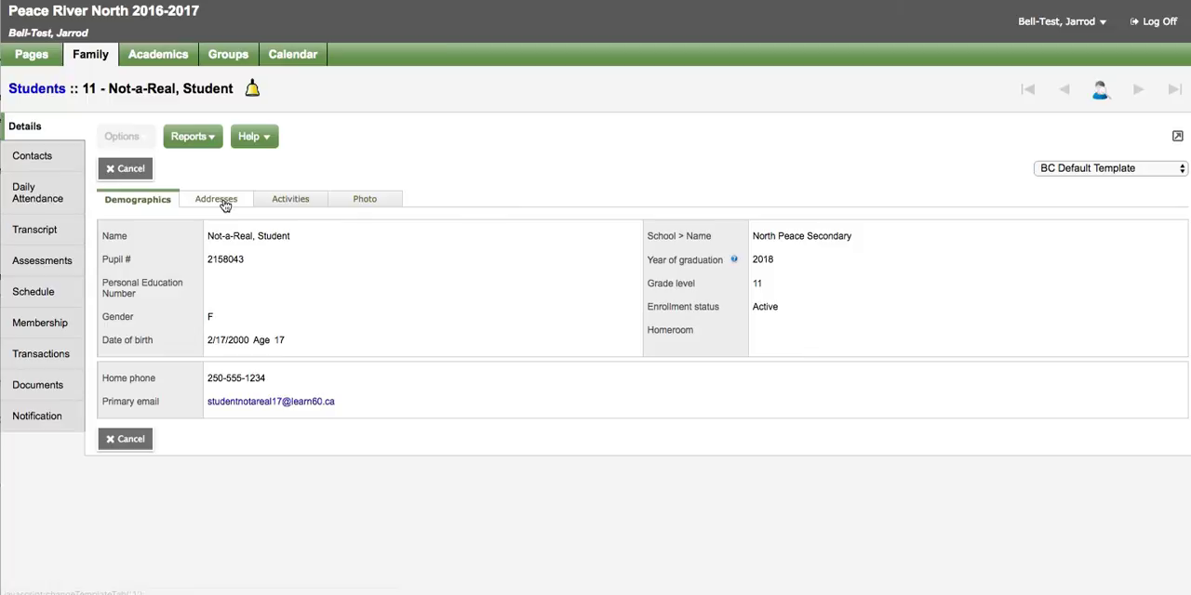
mouse_move(372, 207)
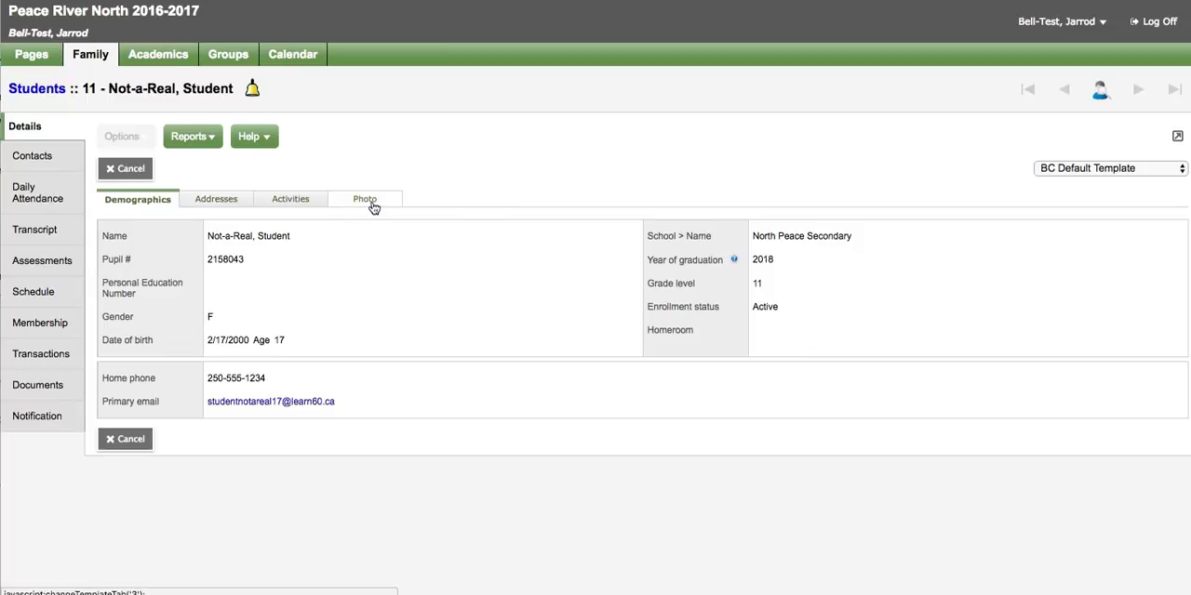
mouse_move(347, 230)
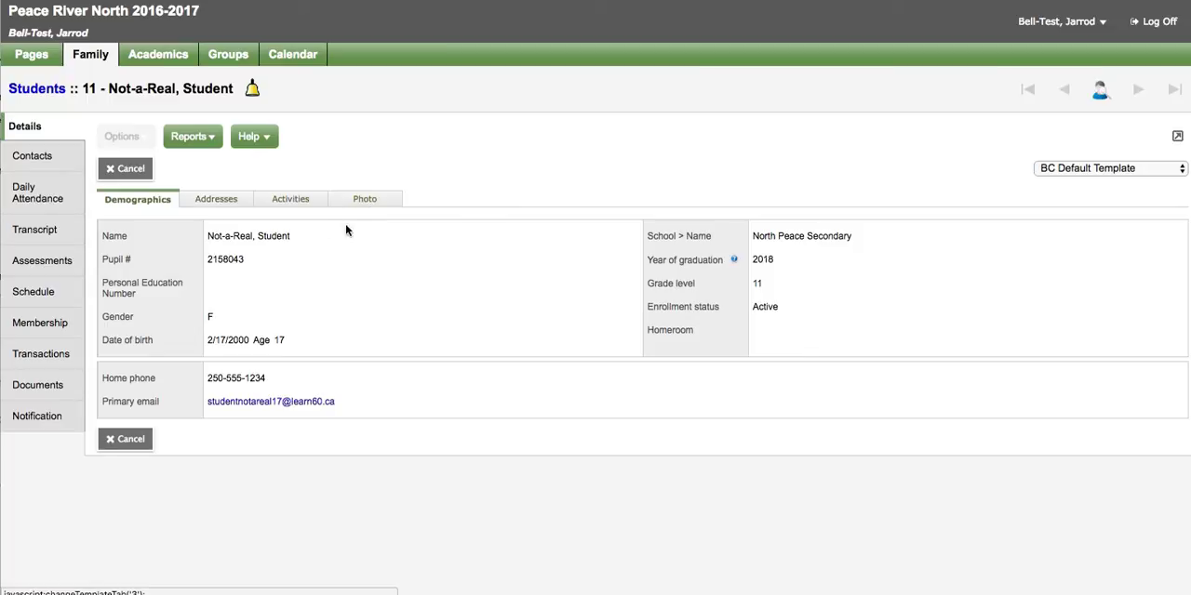
left_click(32, 155)
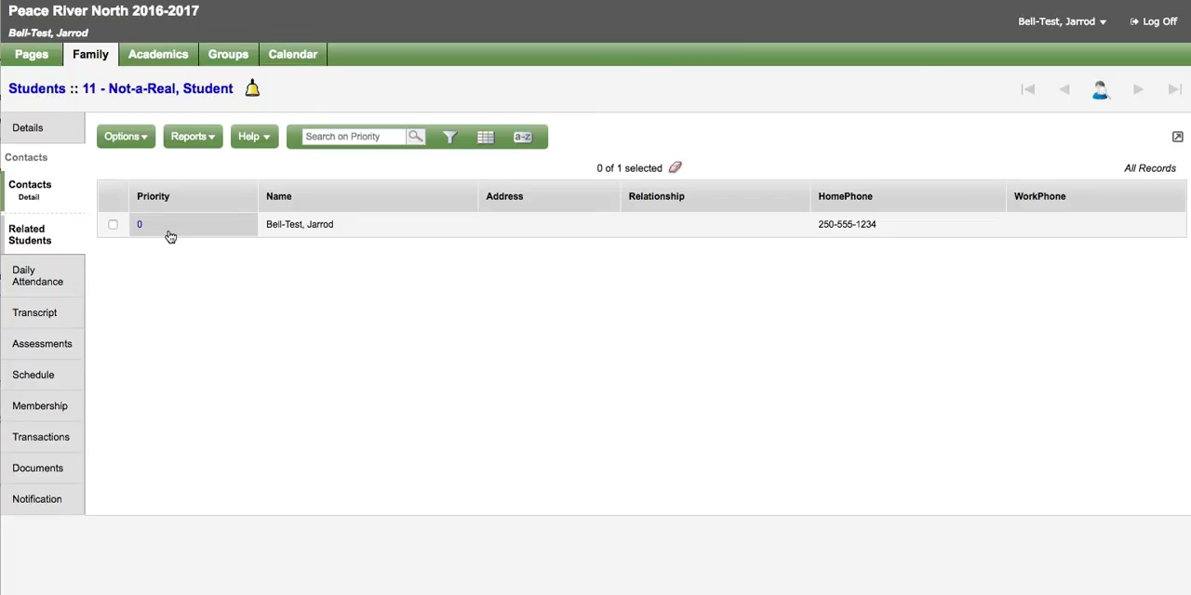
mouse_move(54, 276)
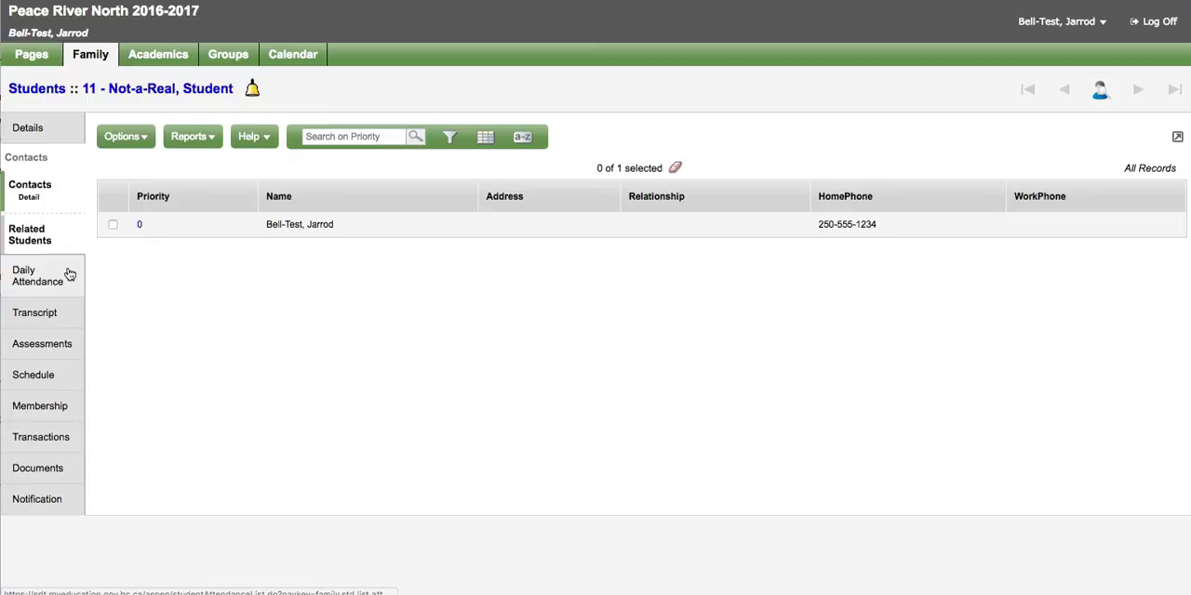
Open Daily Attendance, which shows no records for the current year.
left_click(37, 276)
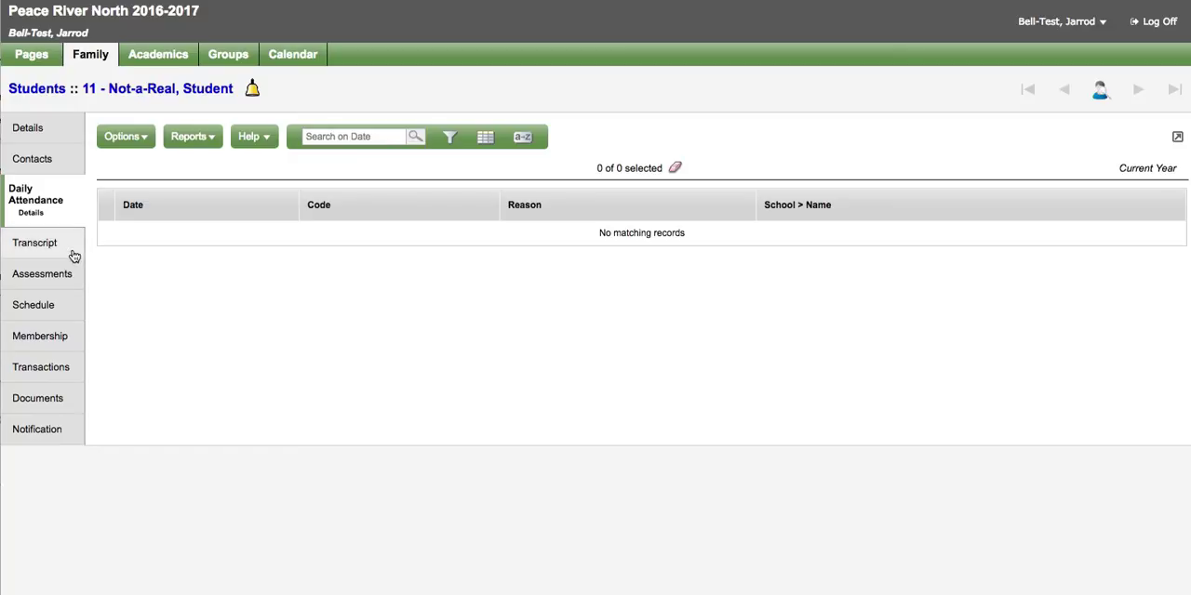
Open the student's transcript and switch it to the All grade layout.
left_click(35, 243)
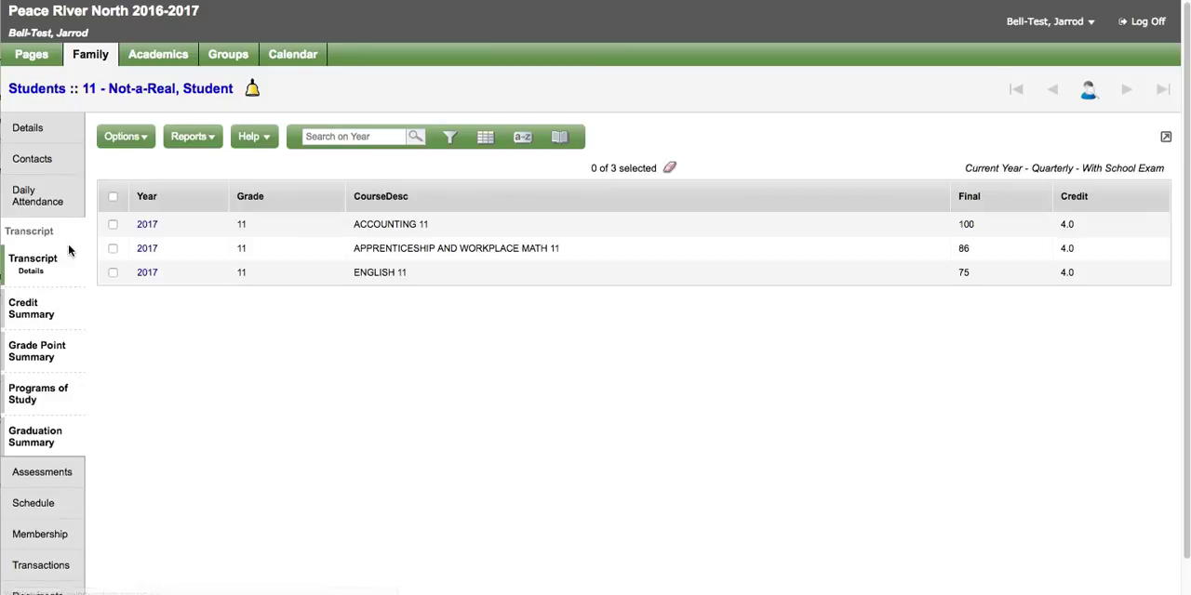
left_click(561, 137)
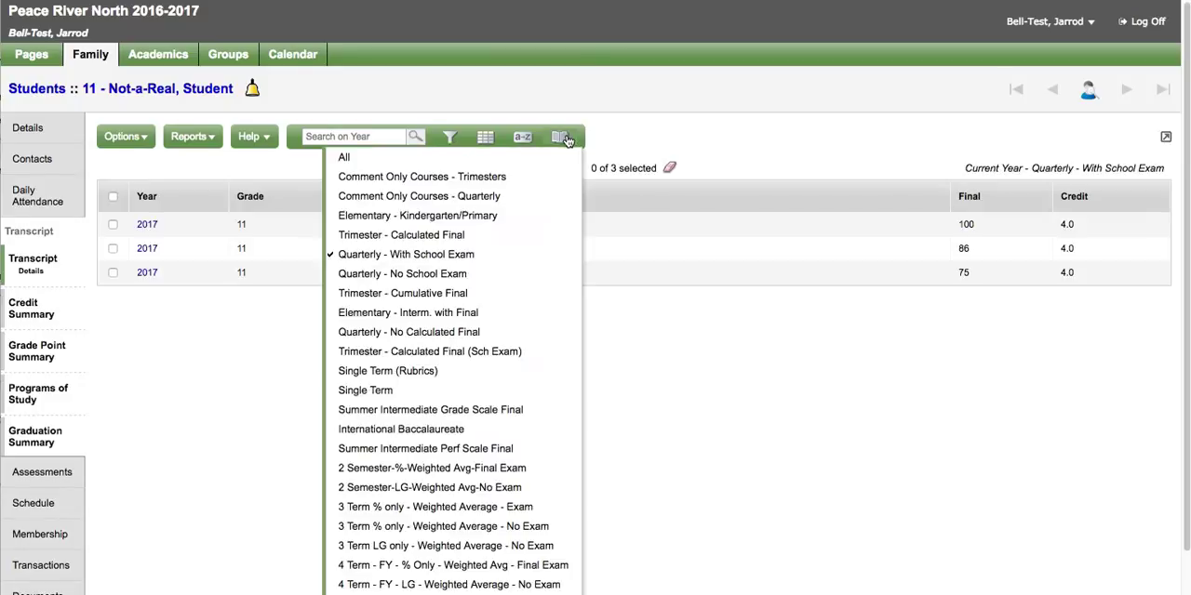
mouse_move(544, 168)
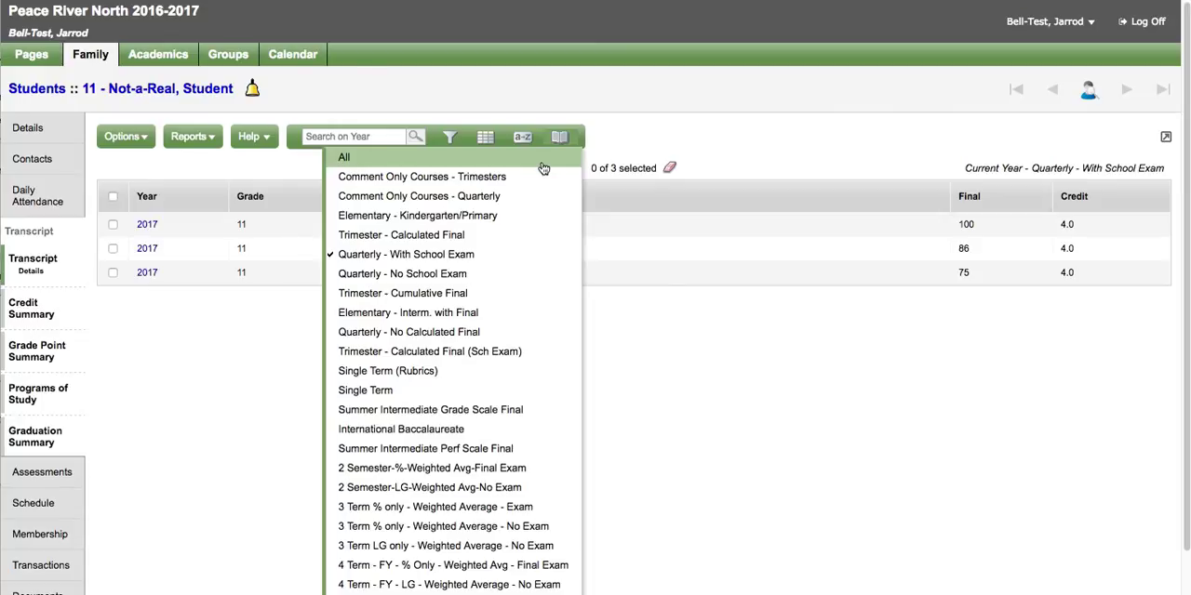
left_click(342, 156)
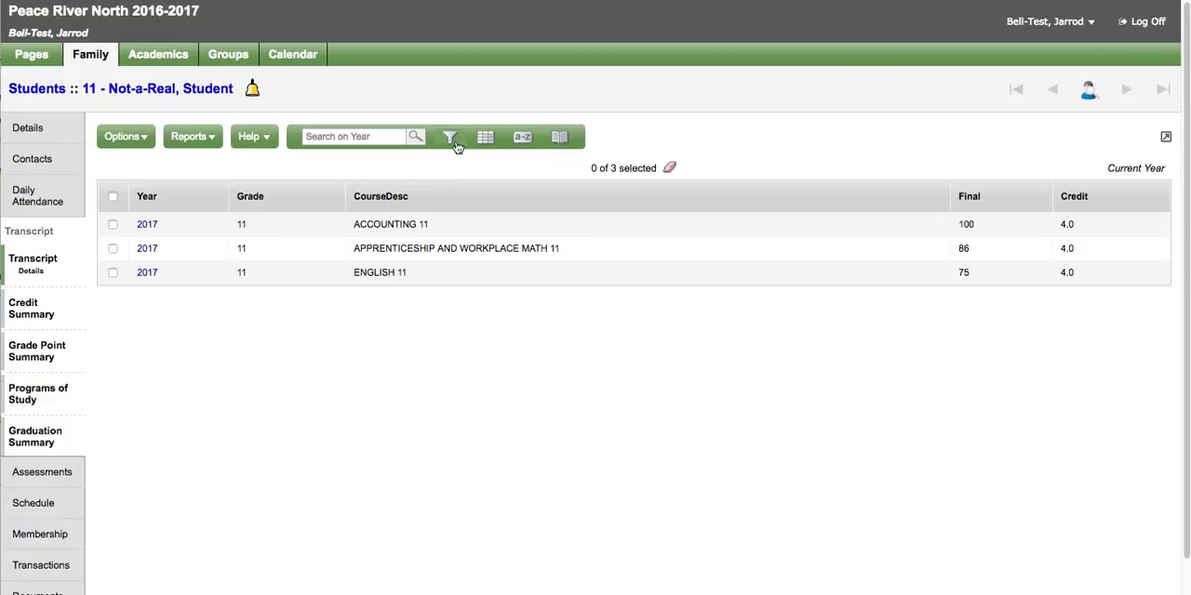
left_click(449, 137)
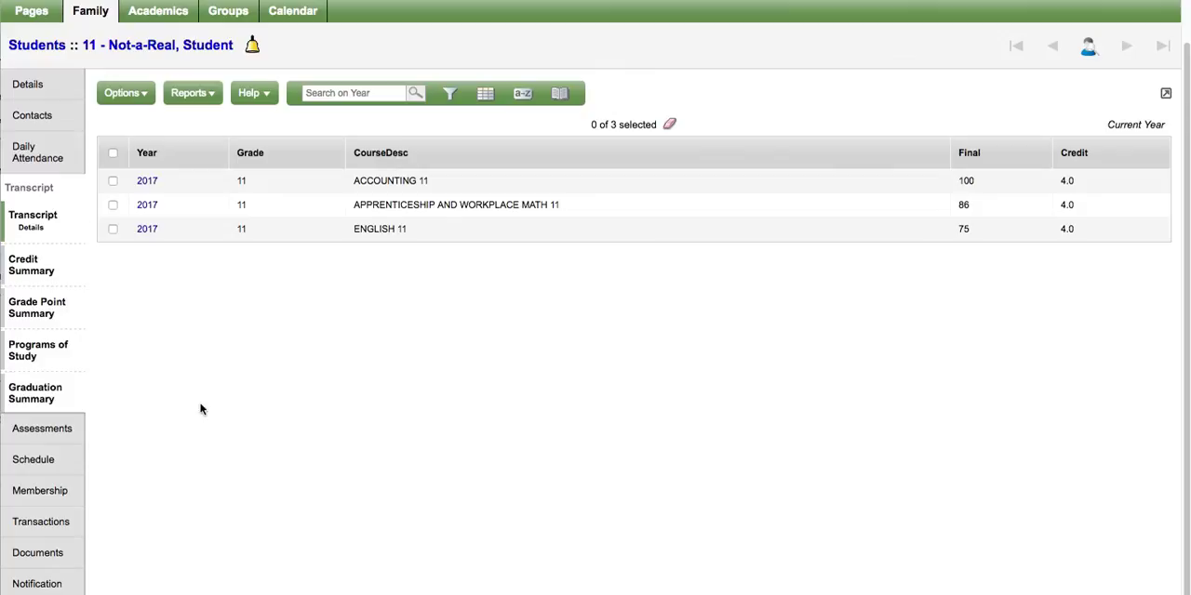
mouse_move(55, 464)
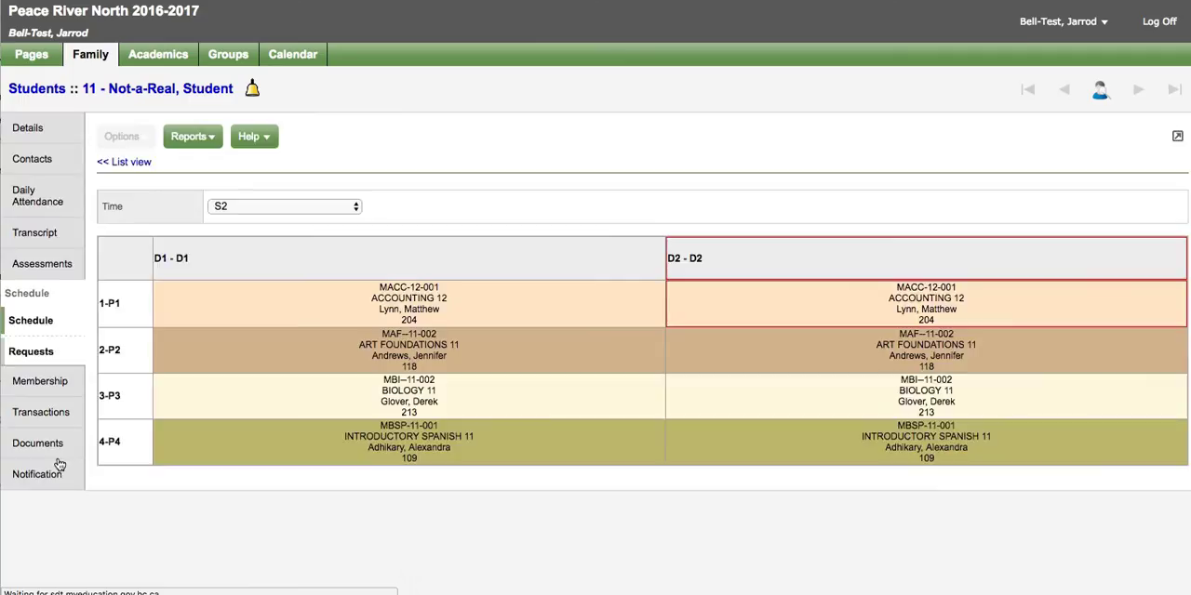
Set the schedule Time to Today, then review the S1, S2 and FY options.
left_click(283, 206)
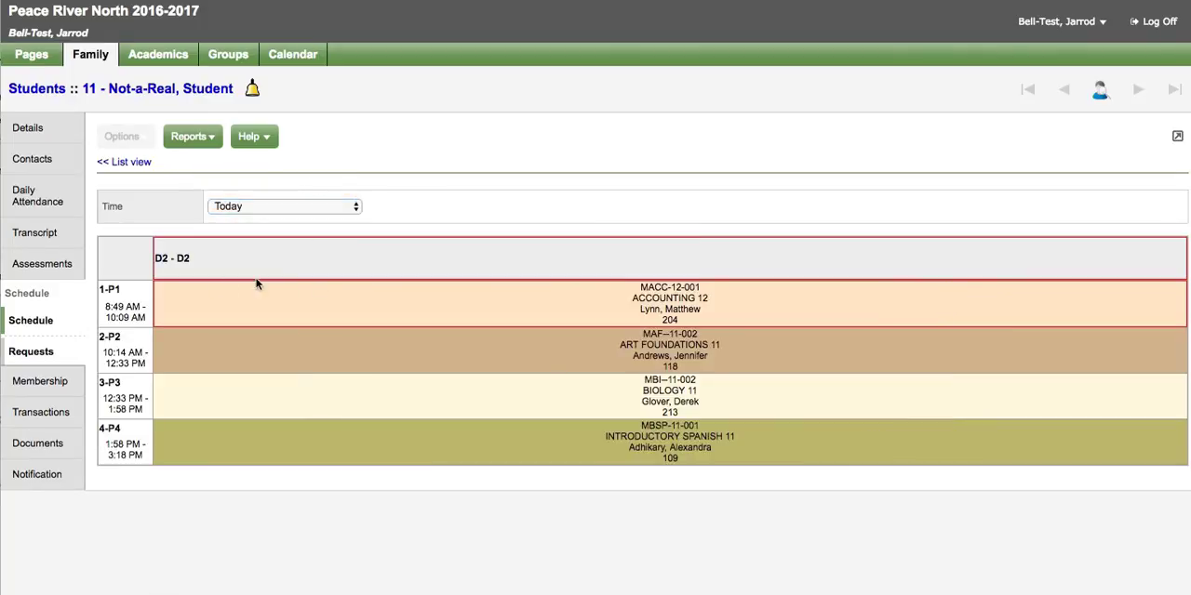
mouse_move(187, 279)
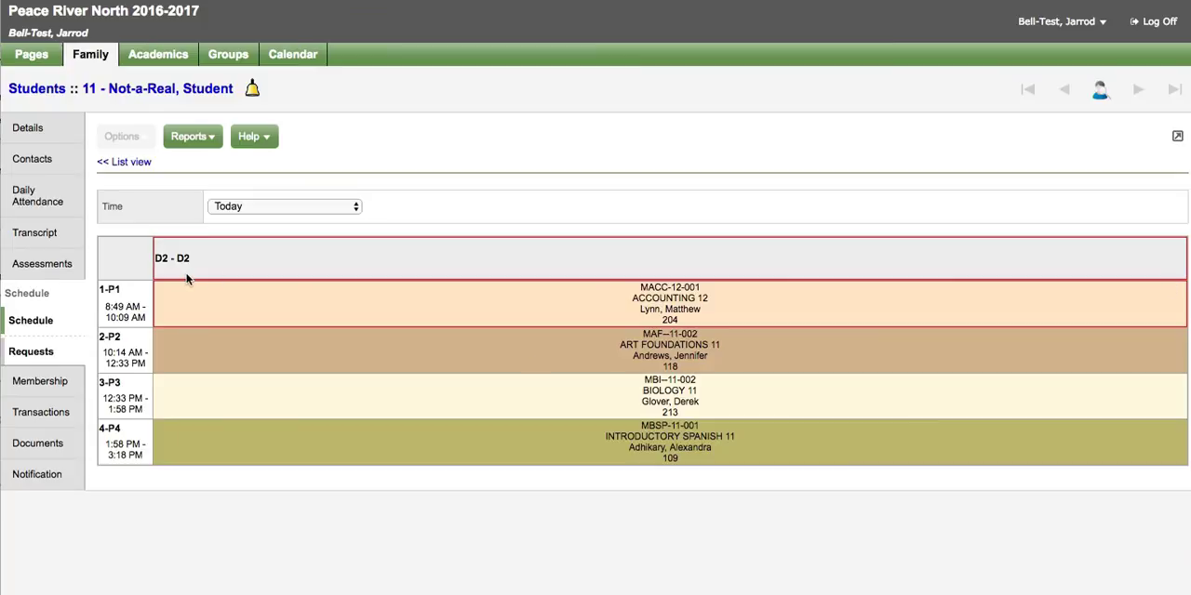
mouse_move(317, 212)
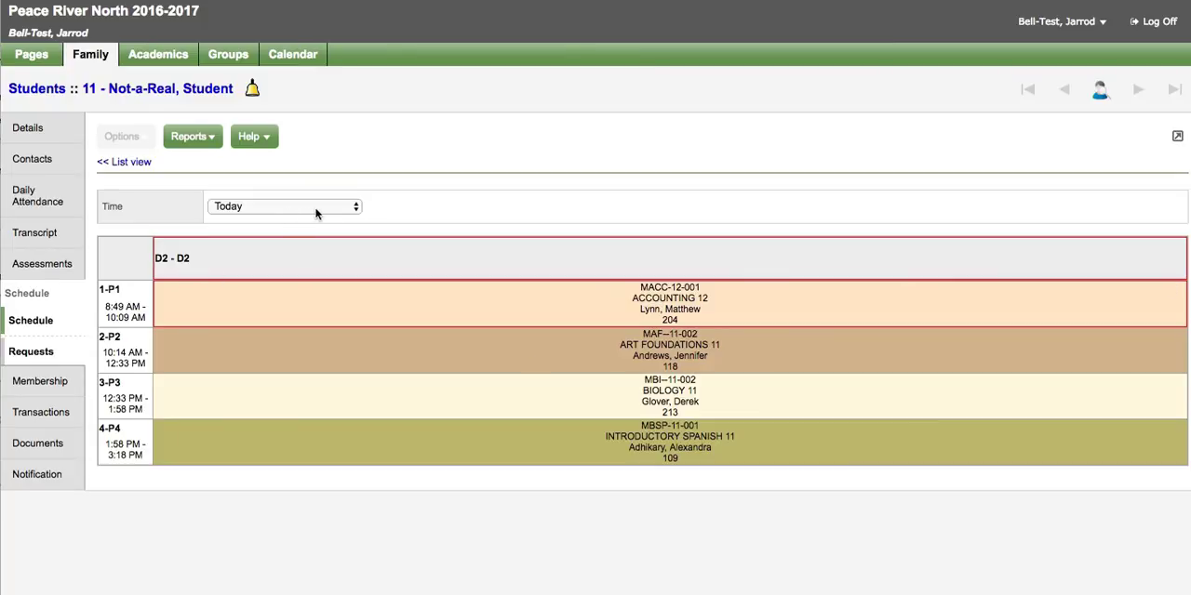
left_click(284, 206)
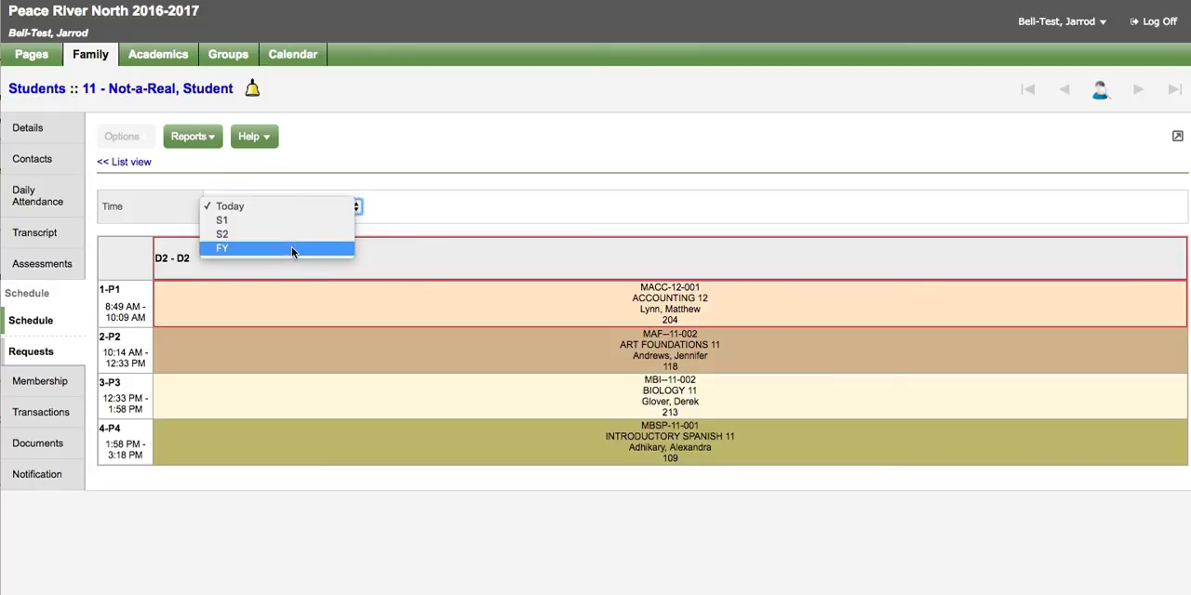
mouse_move(284, 258)
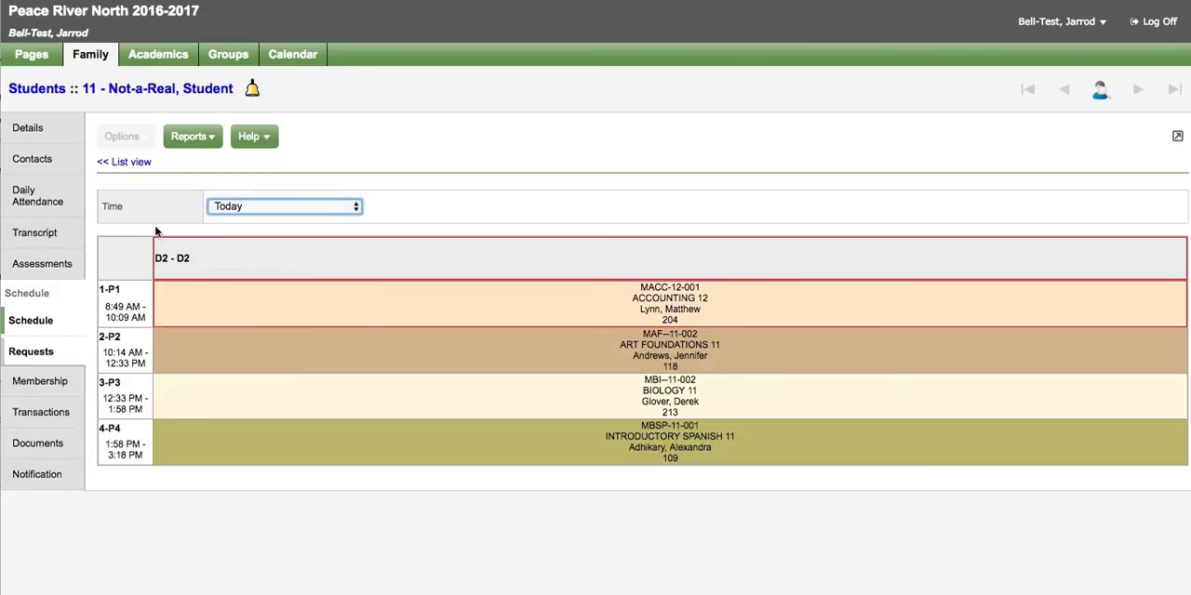
left_click(31, 350)
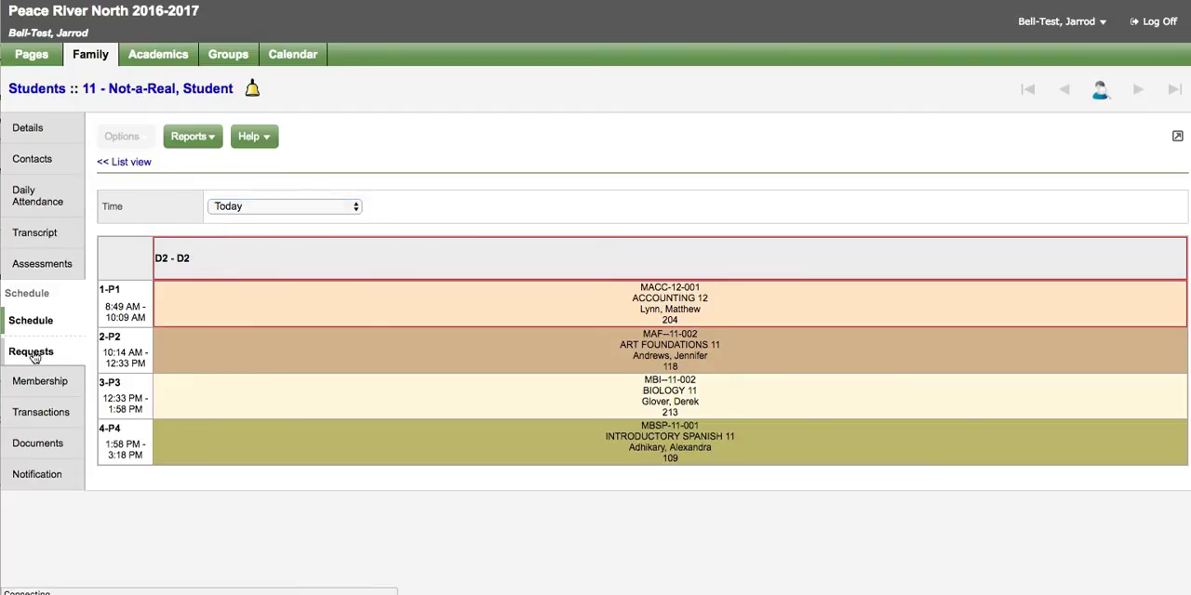
Open Membership to see the active North Peace Secondary enrollment dated 2/19/2017.
left_click(31, 352)
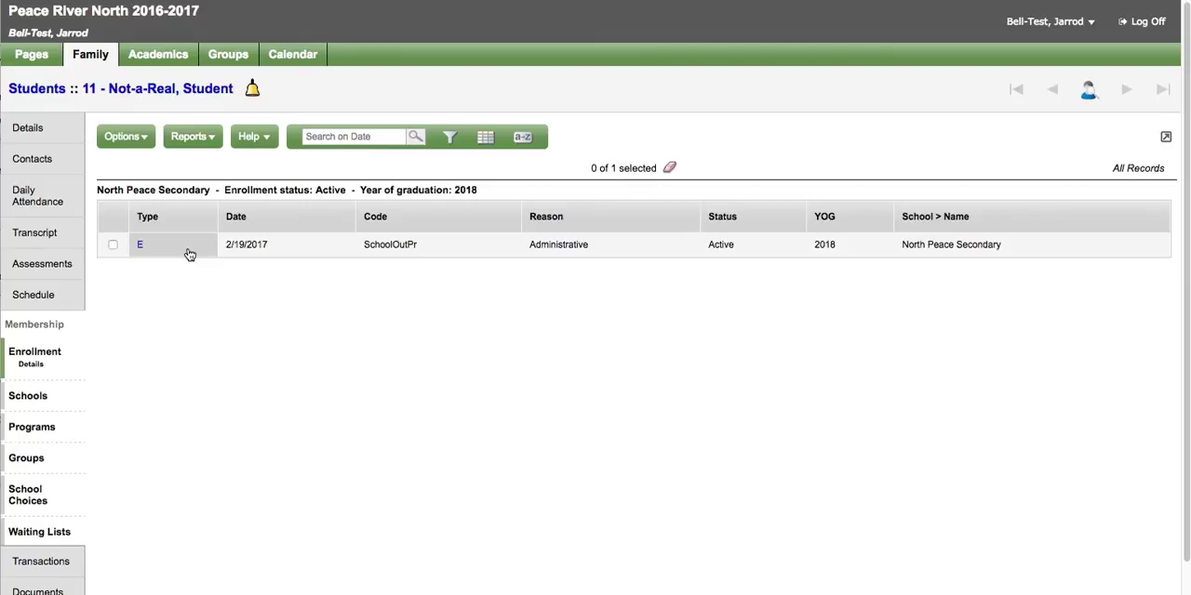
mouse_move(156, 359)
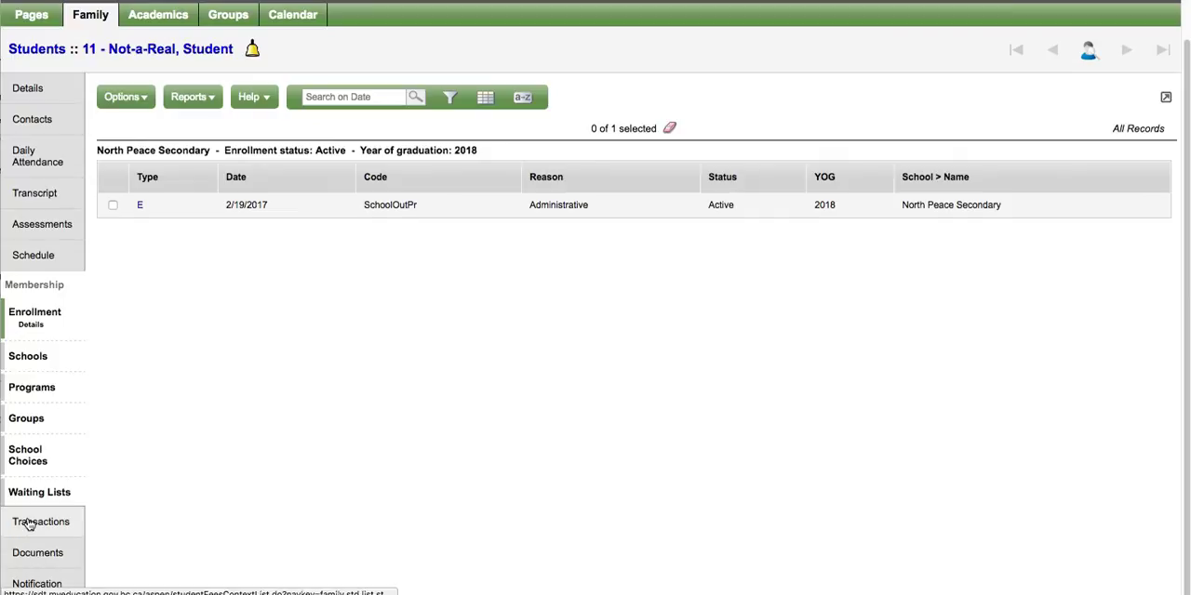
Open Transactions to view the student's fees, all at zero balance.
left_click(40, 521)
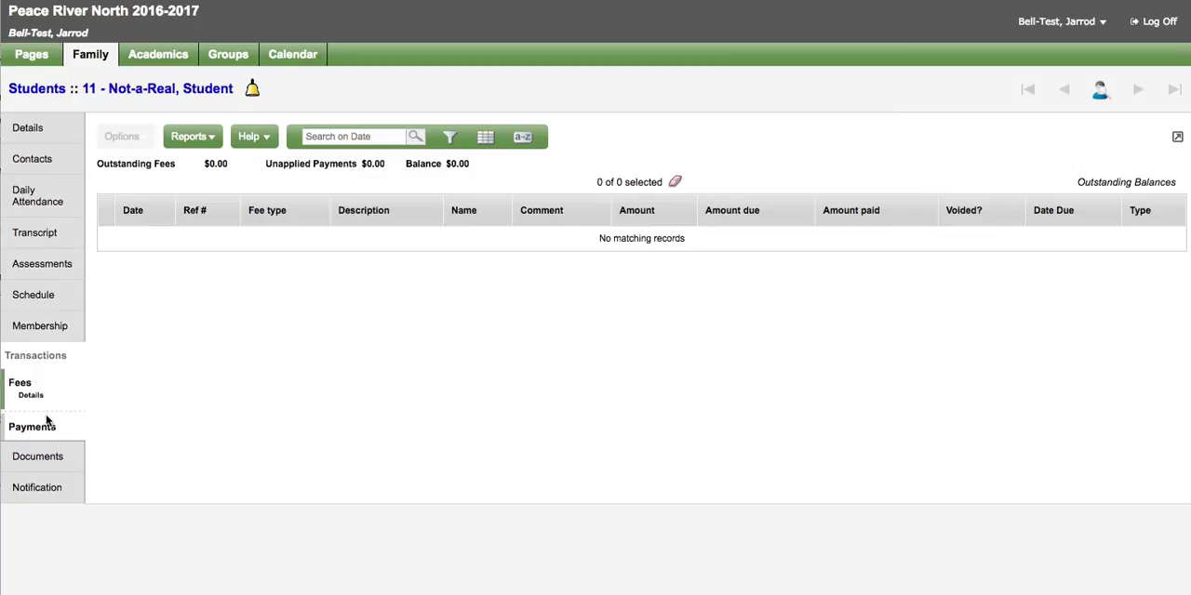
mouse_move(66, 402)
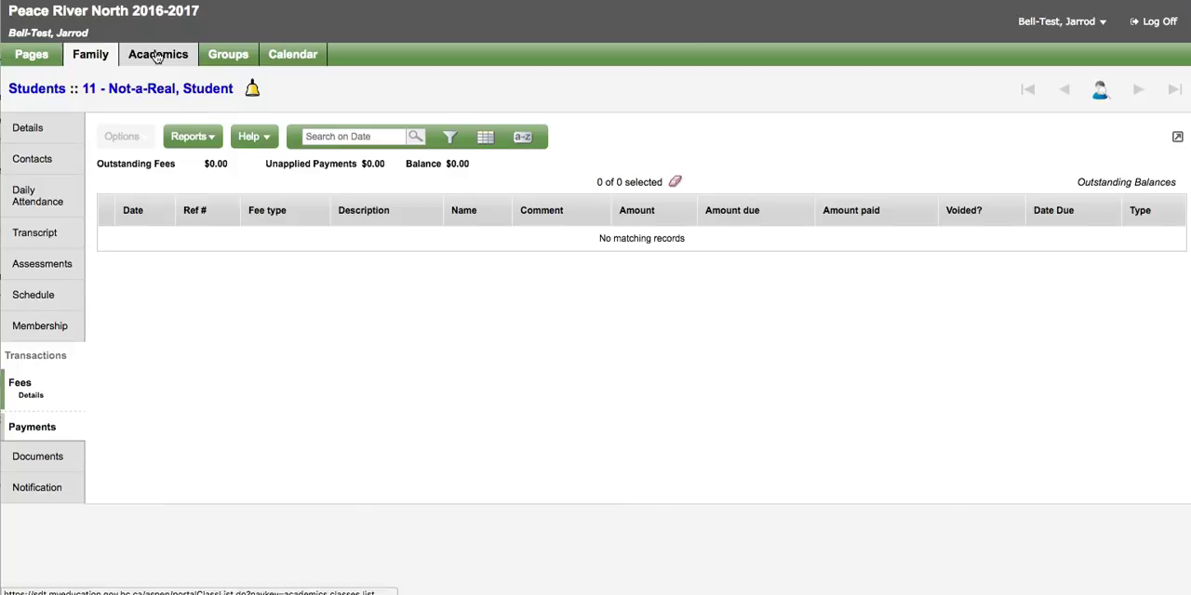
In Academics, keep the current-term filter, select ACCOUNTING 12 and open its assignments.
left_click(158, 54)
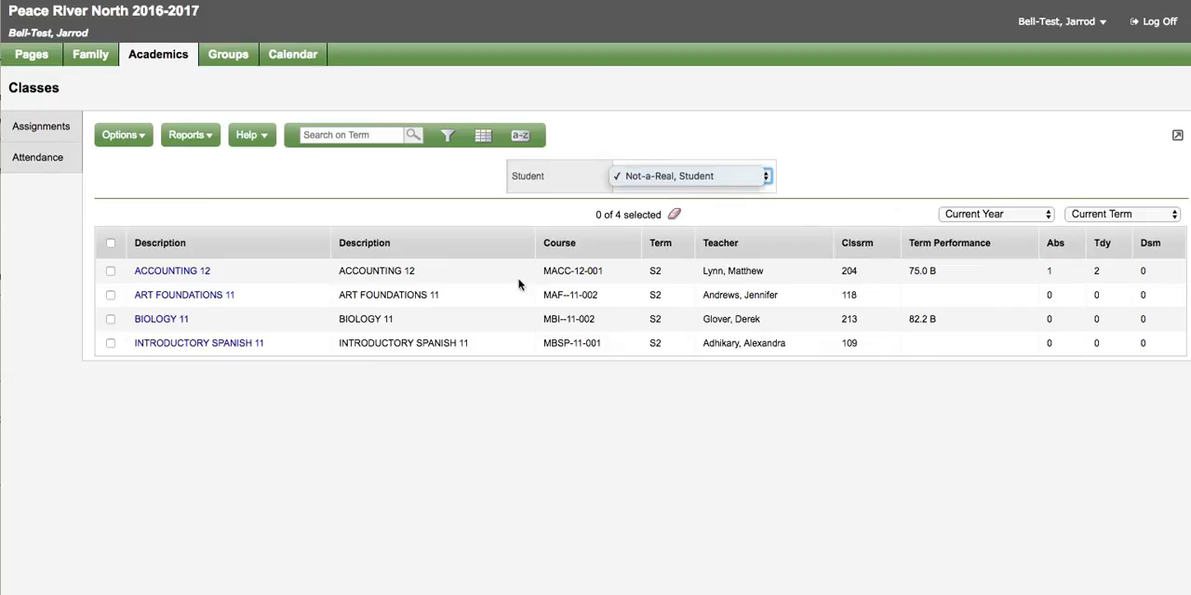
mouse_move(487, 383)
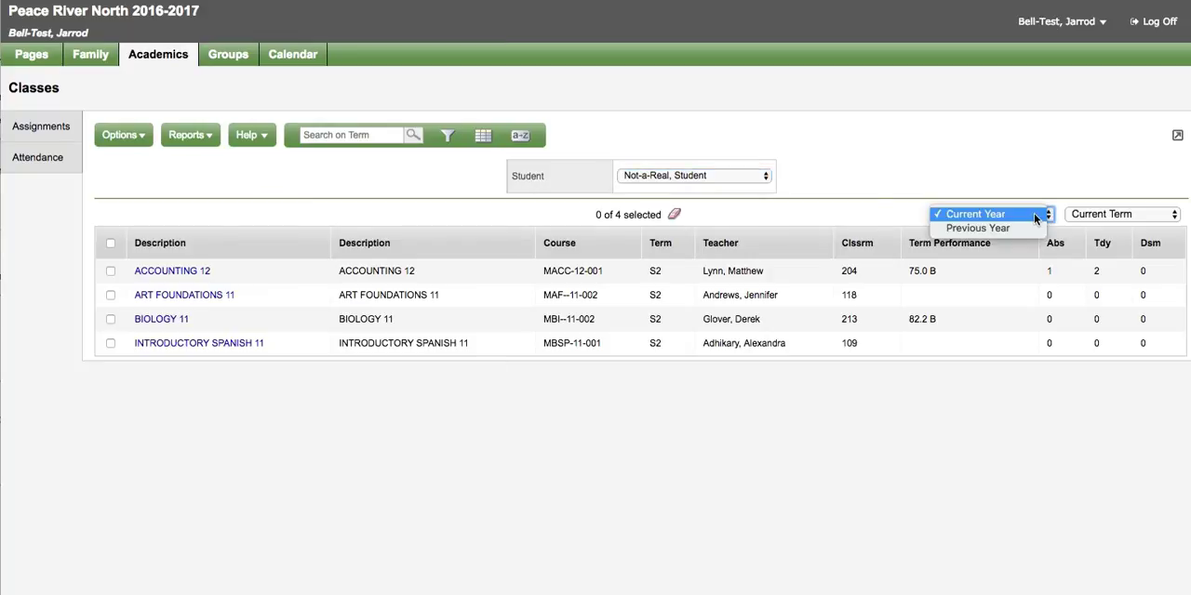
left_click(978, 214)
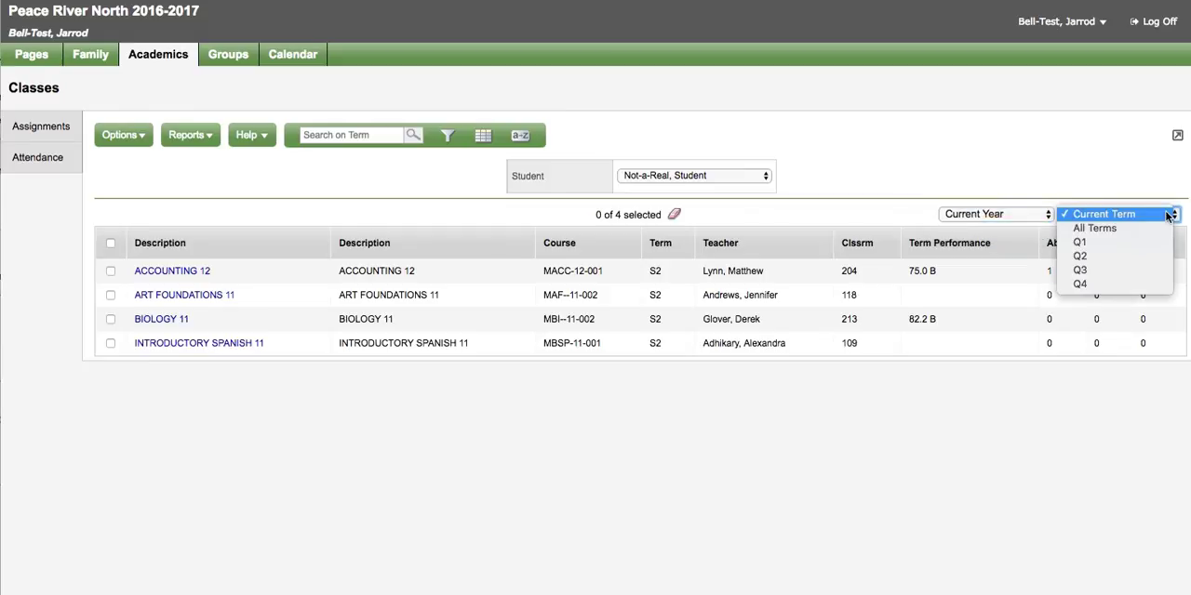
mouse_move(1148, 216)
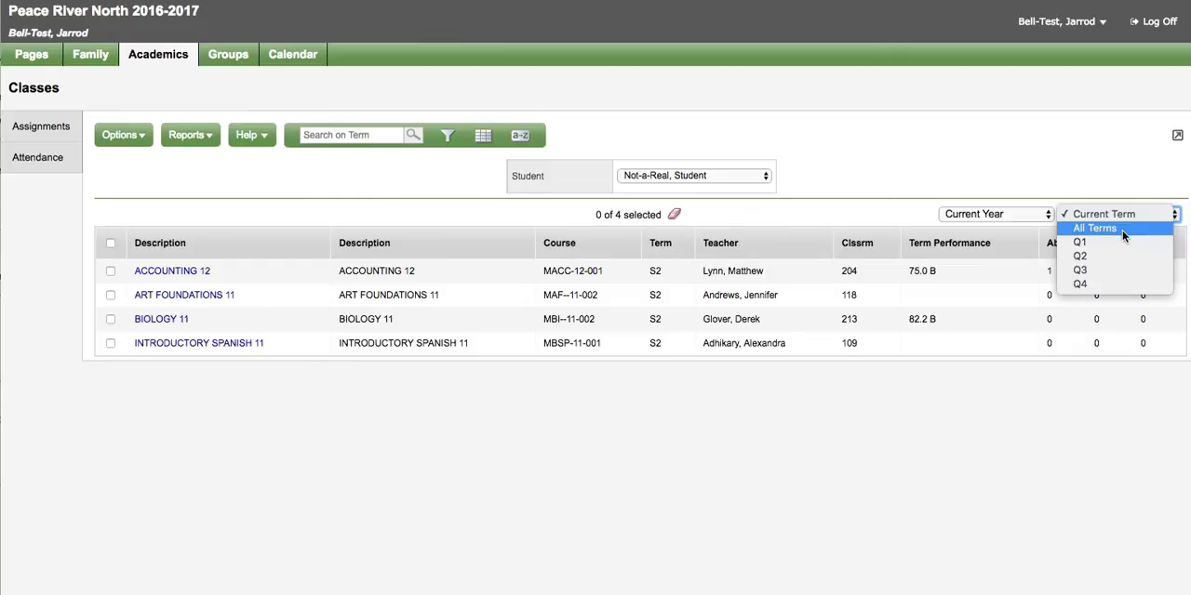
mouse_move(1101, 241)
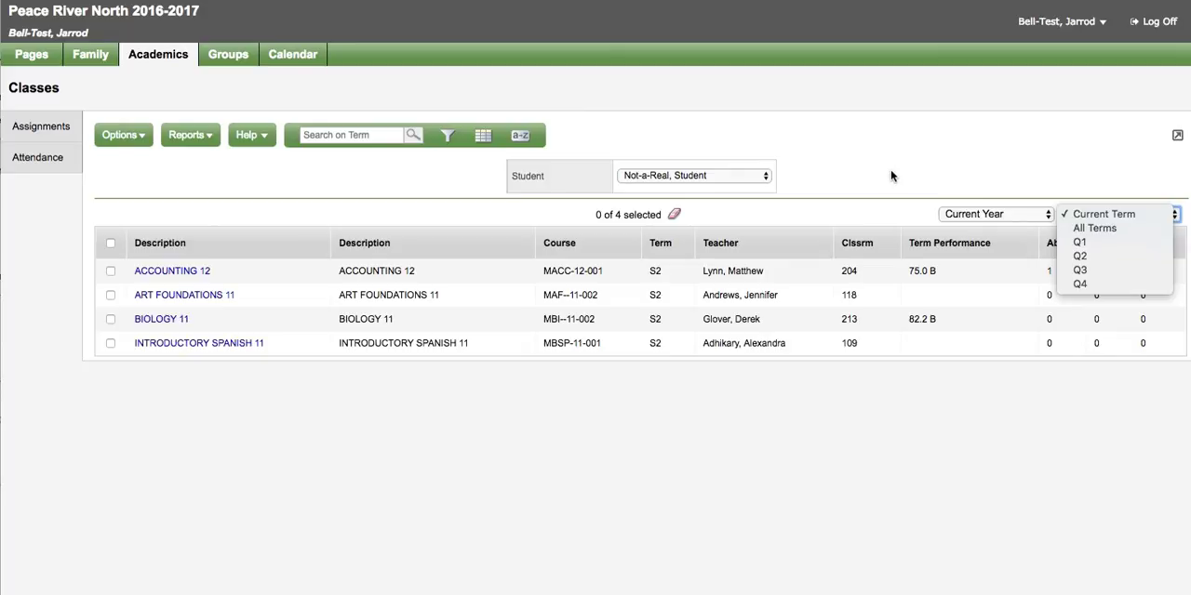
left_click(1100, 215)
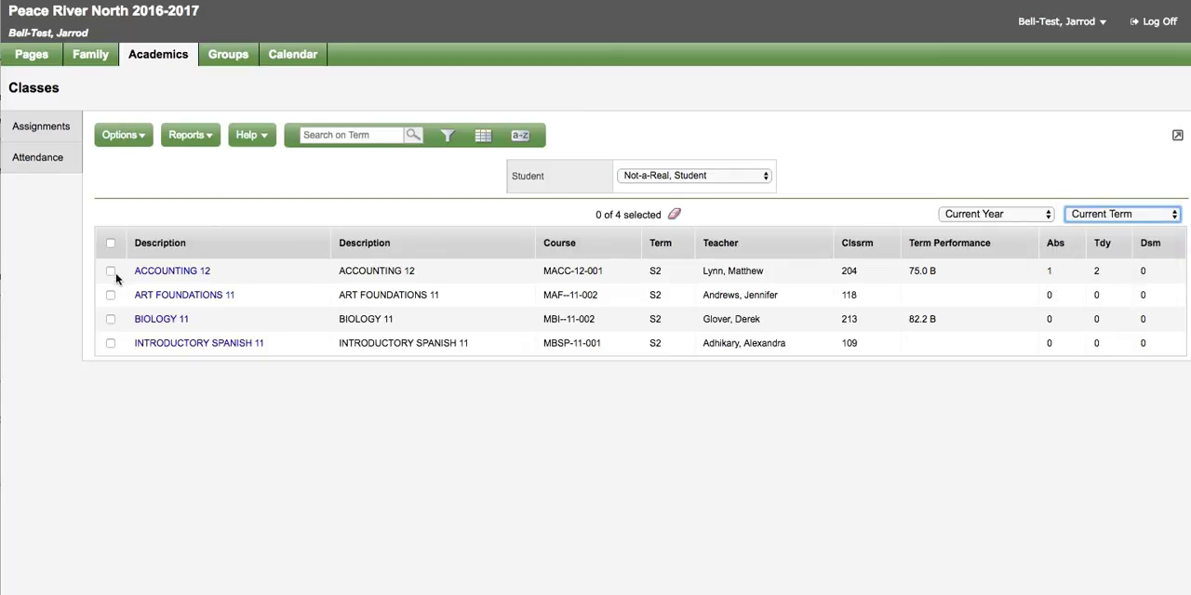
left_click(110, 271)
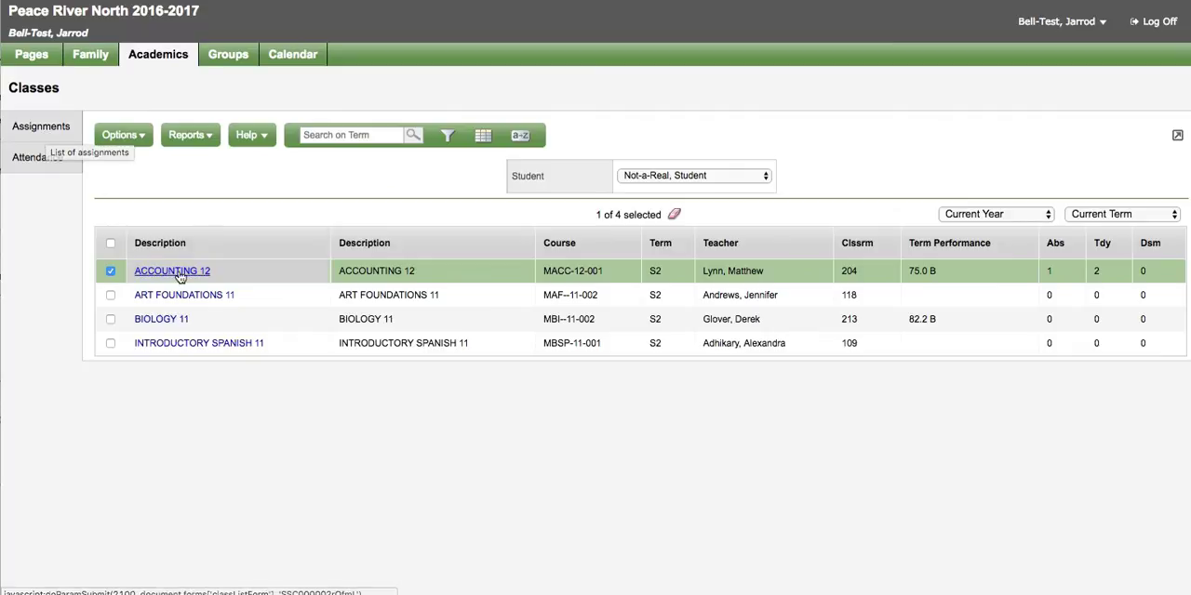
mouse_move(41, 126)
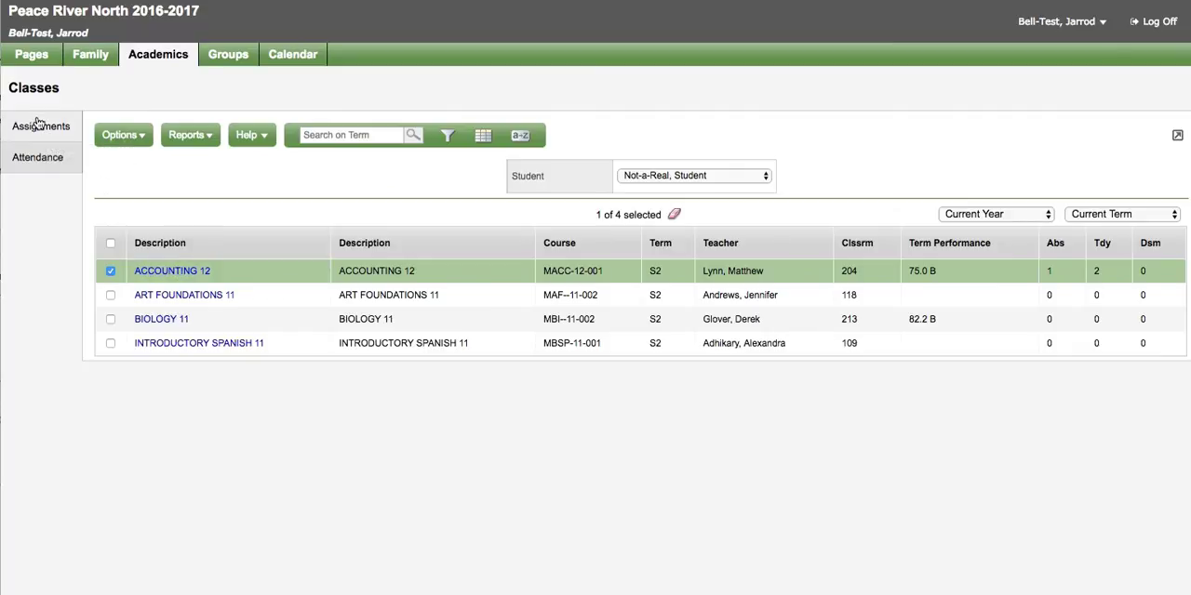
left_click(40, 126)
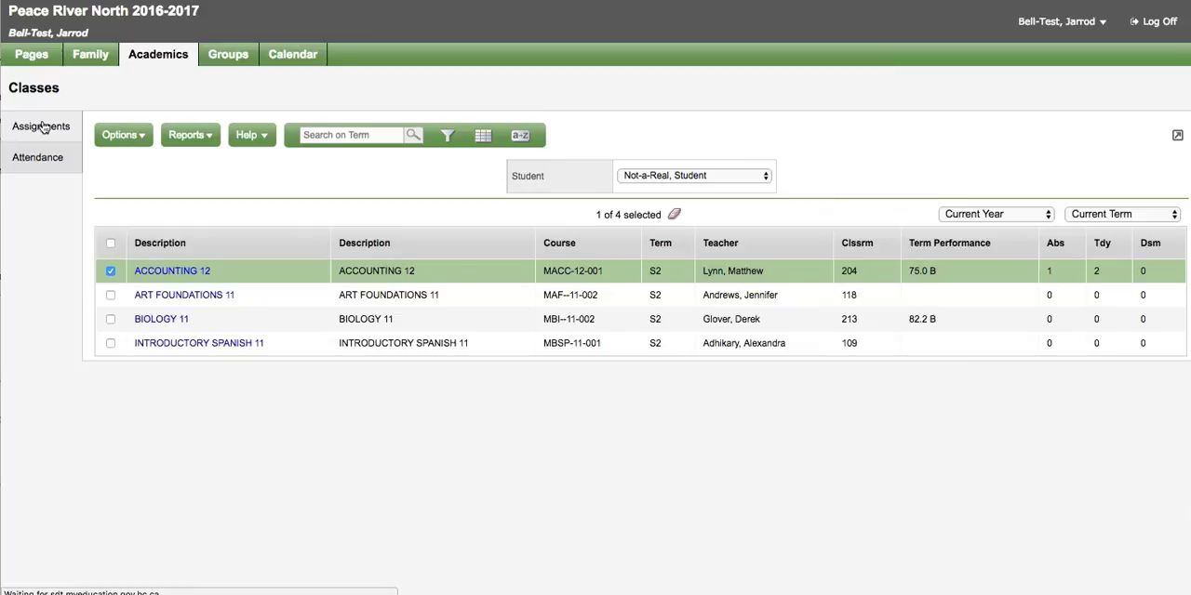
Show Accounting 12's assignments filtered to grade term Q3 with all categories.
left_click(40, 126)
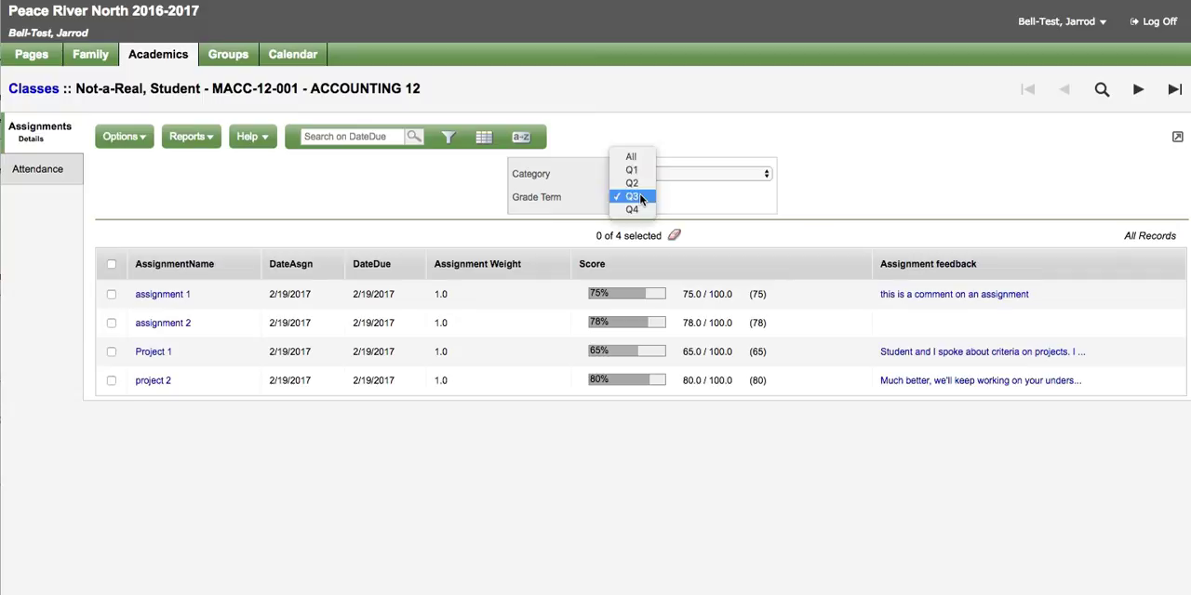
mouse_move(631, 207)
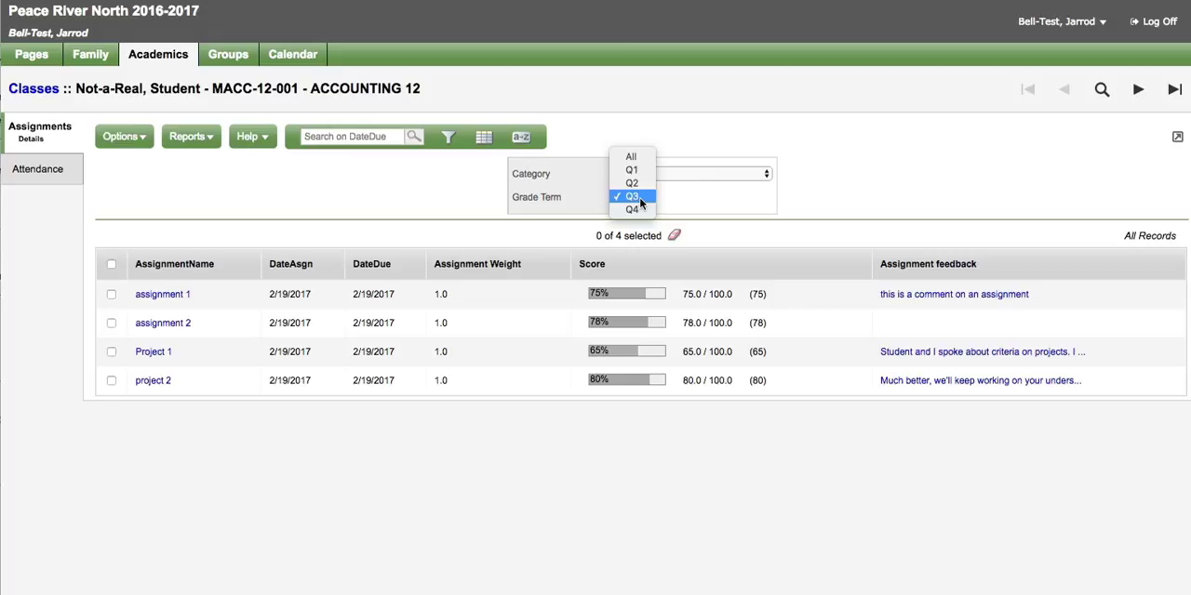
mouse_move(631, 155)
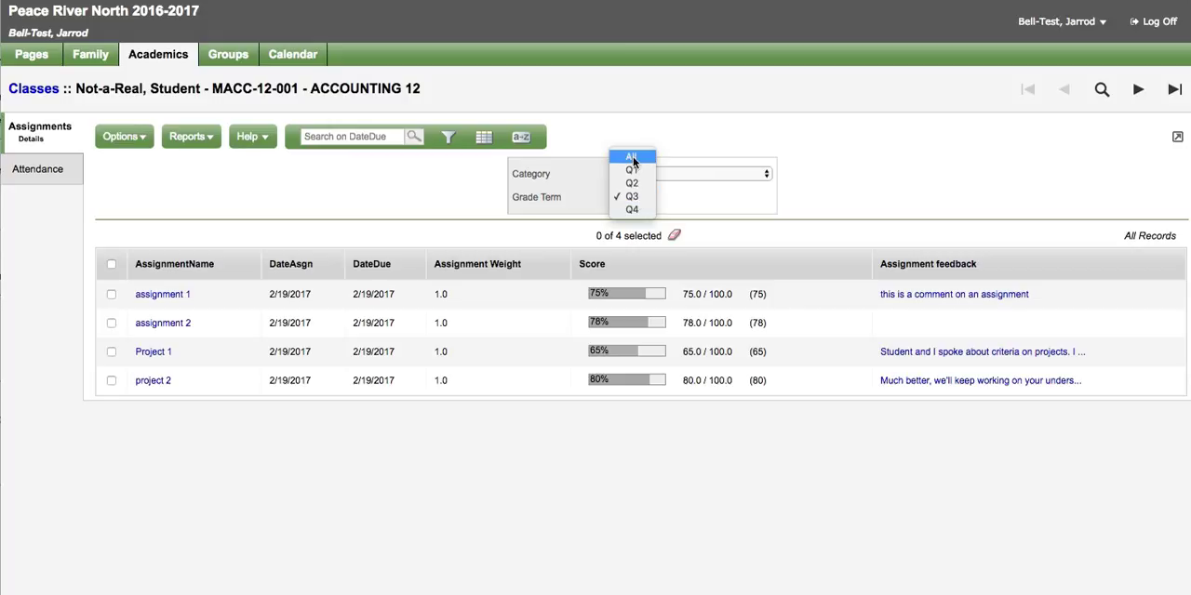
left_click(628, 156)
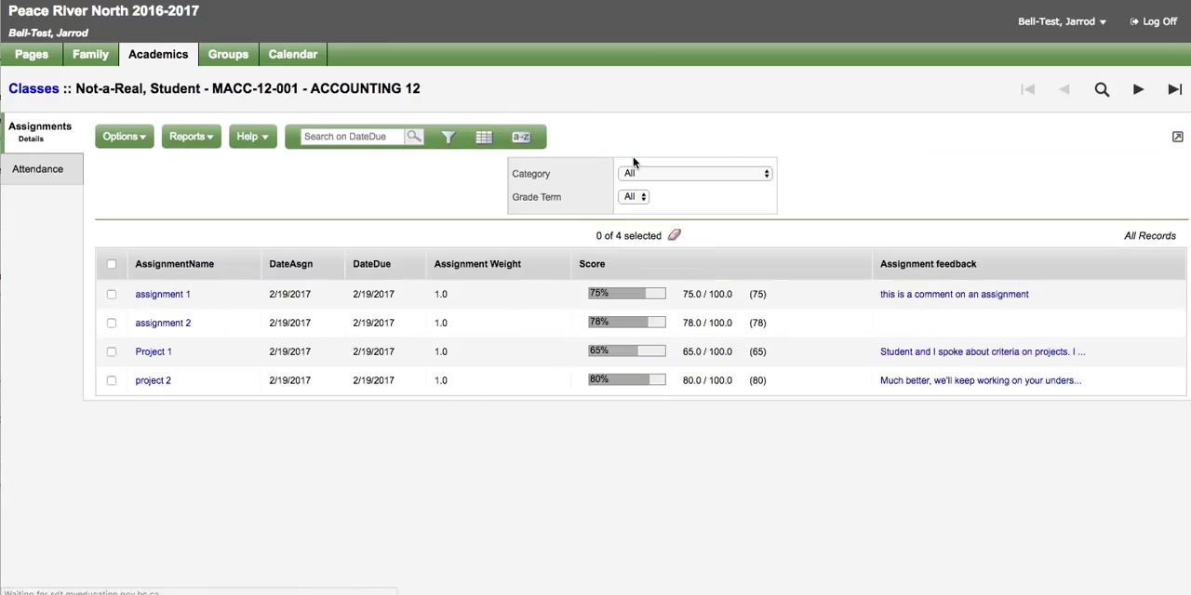
left_click(632, 197)
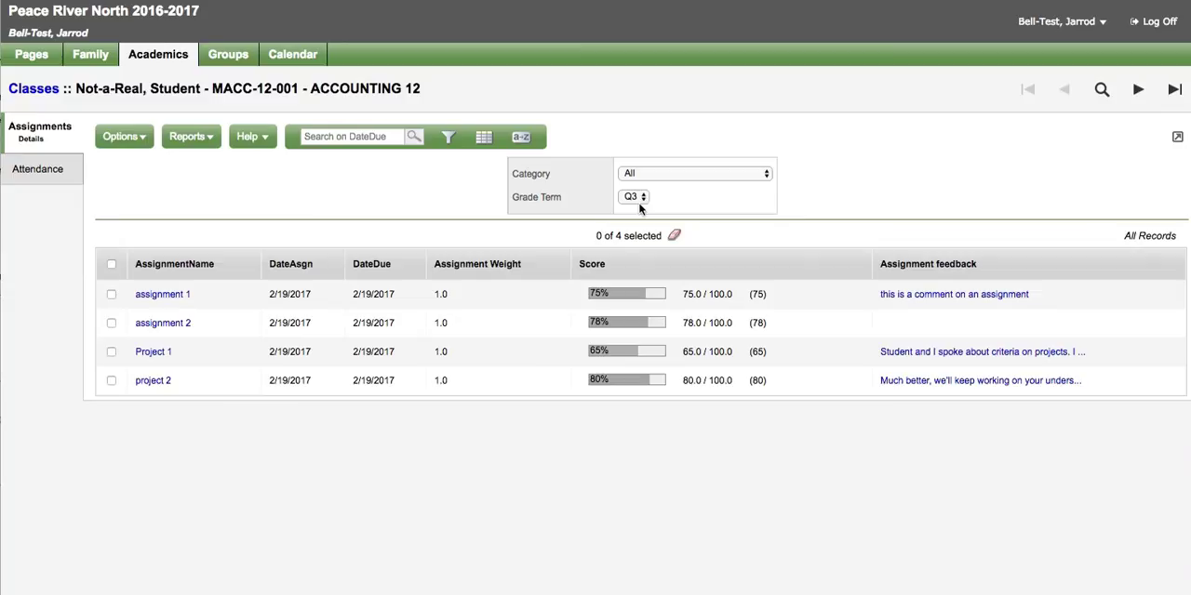
left_click(695, 173)
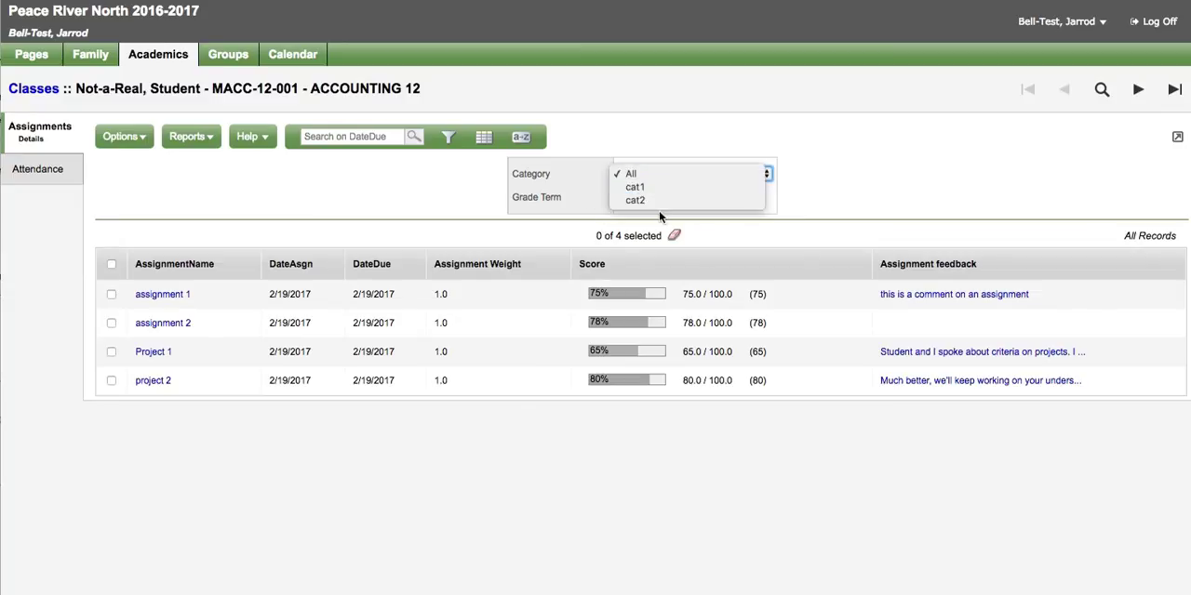
mouse_move(663, 187)
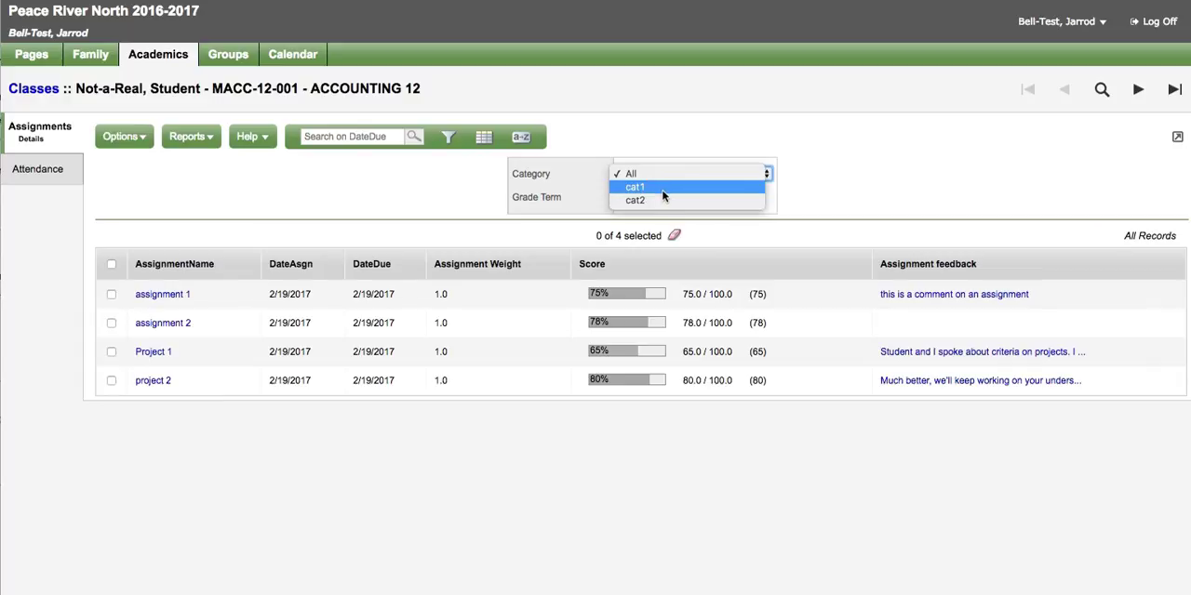
mouse_move(647, 174)
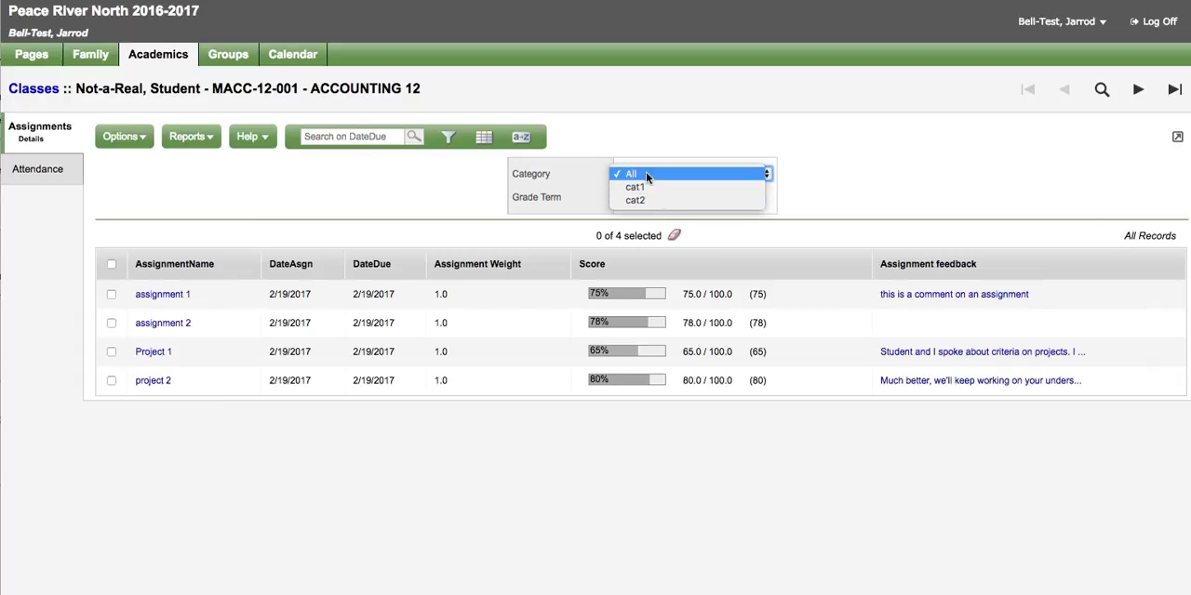
left_click(631, 173)
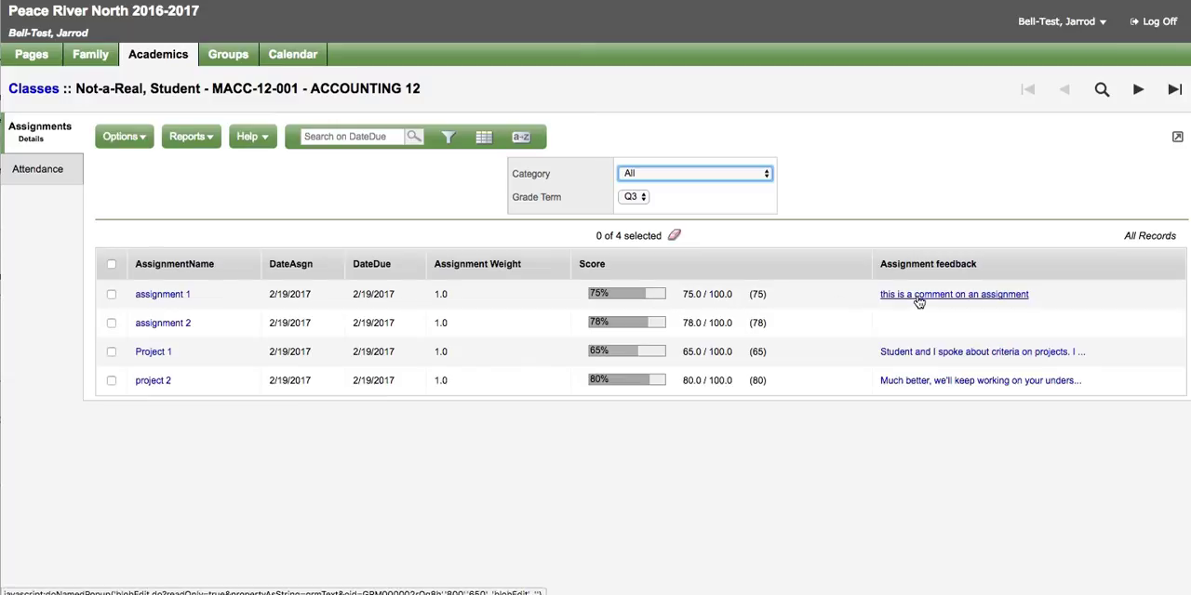
mouse_move(898, 299)
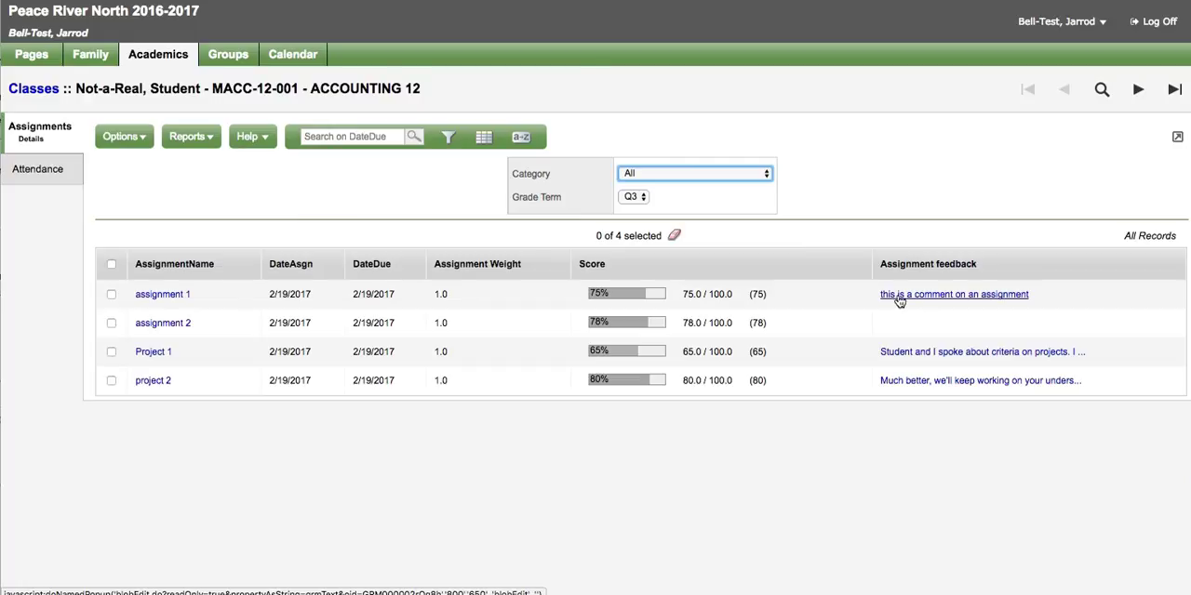
Read Assignment 1's full feedback comment, then return to Accounting 12's assignment list.
left_click(953, 294)
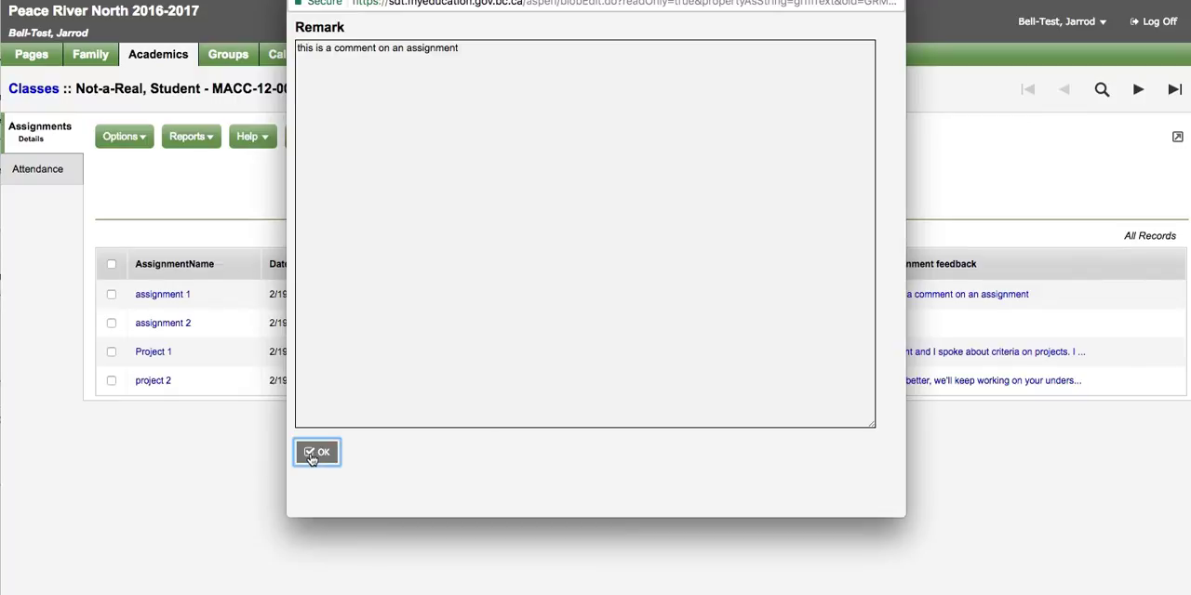
left_click(317, 452)
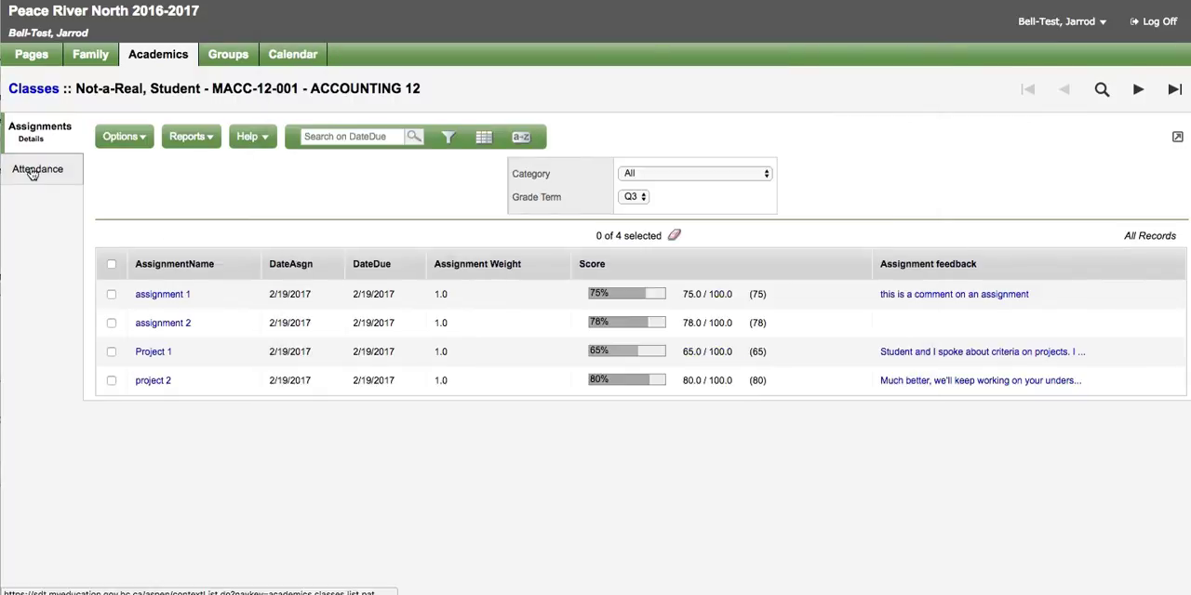
View Accounting 12's attendance: late 2/8 and 2/17/2017, absent 2/16/2017.
left_click(37, 169)
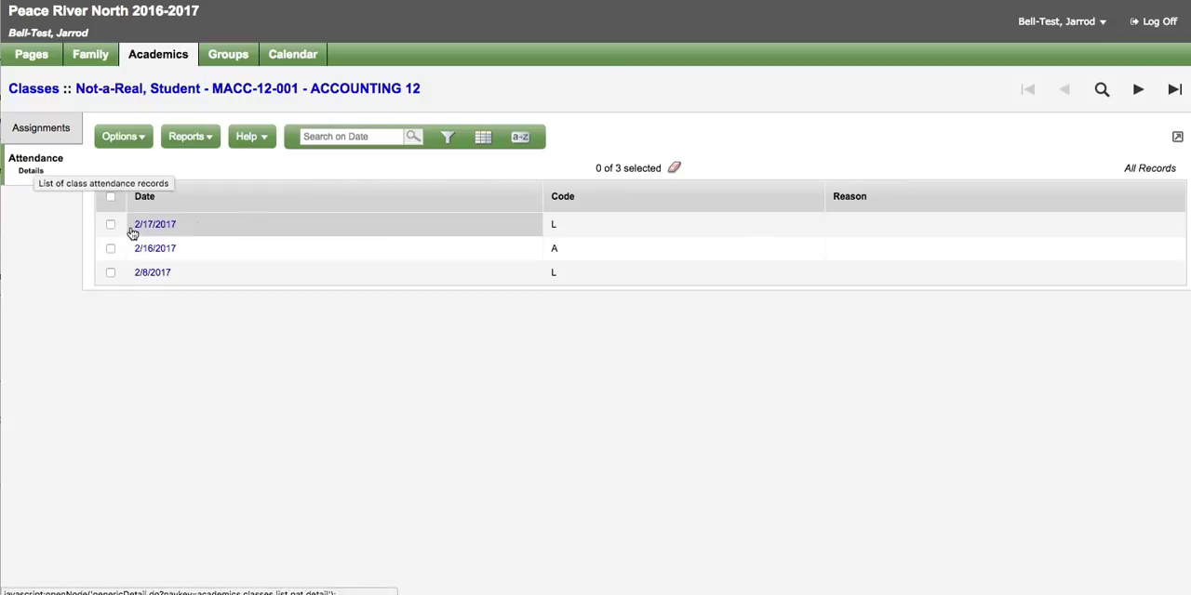
mouse_move(191, 263)
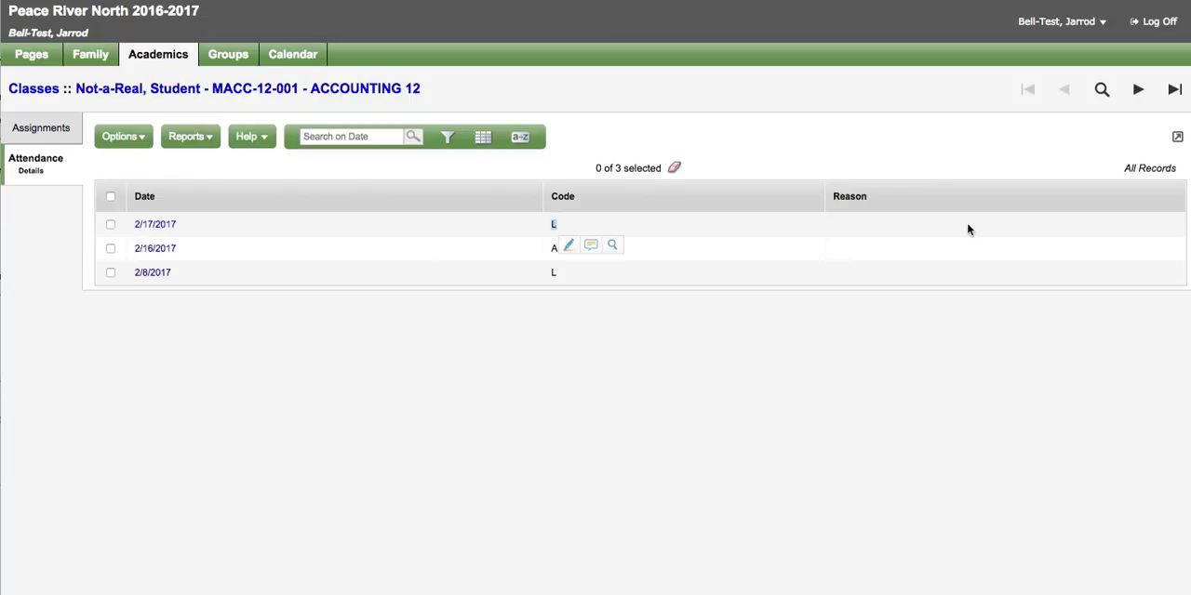
mouse_move(945, 232)
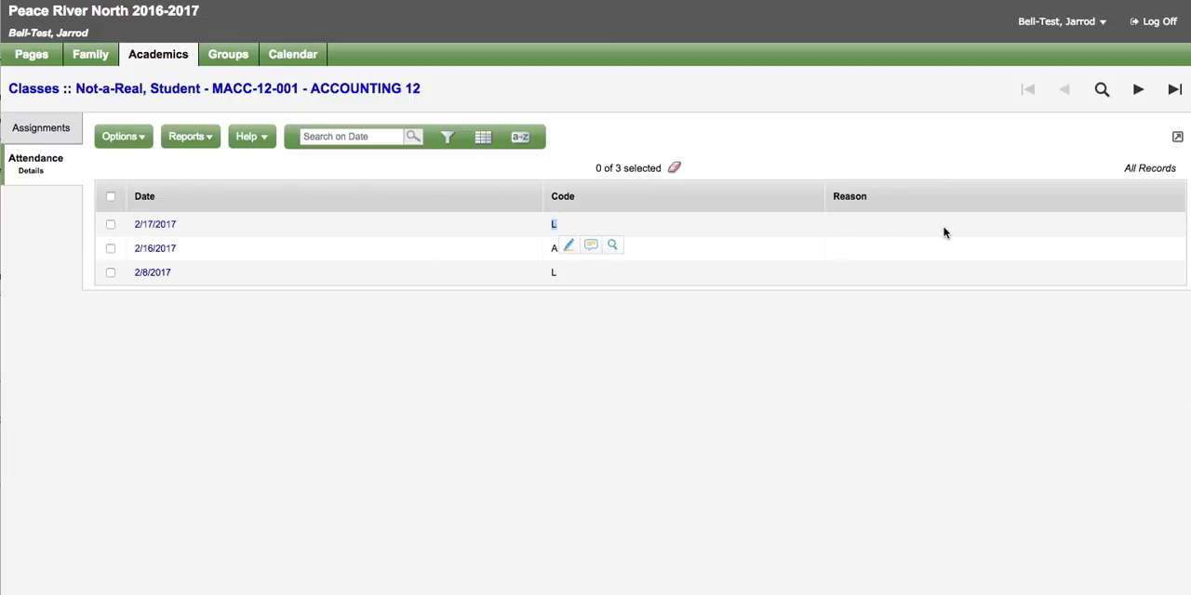
mouse_move(783, 221)
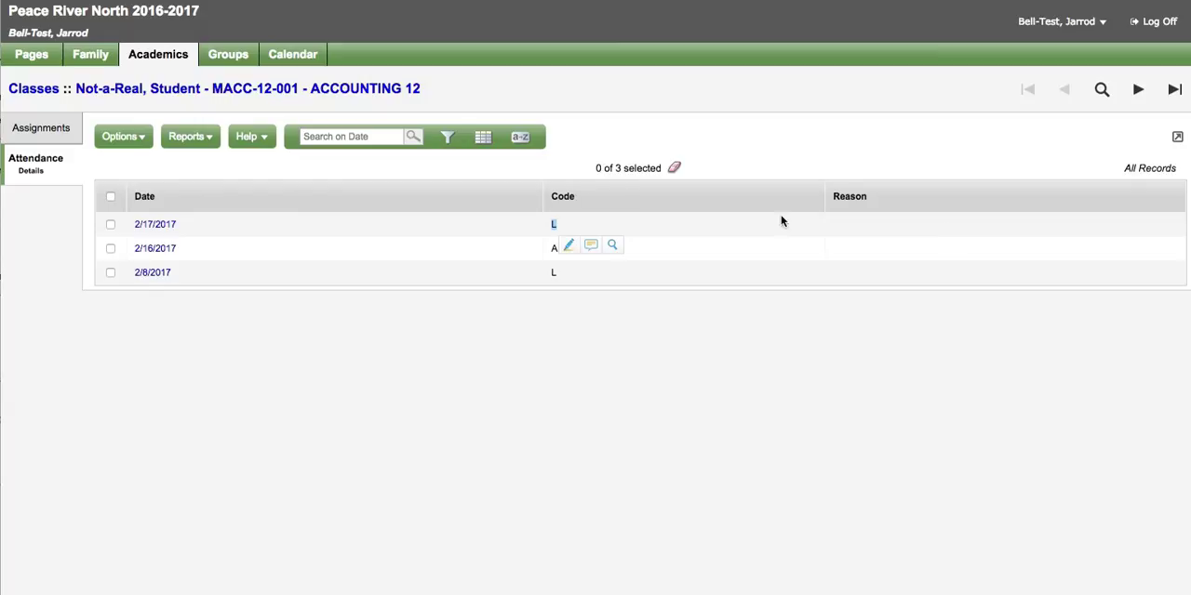
mouse_move(868, 164)
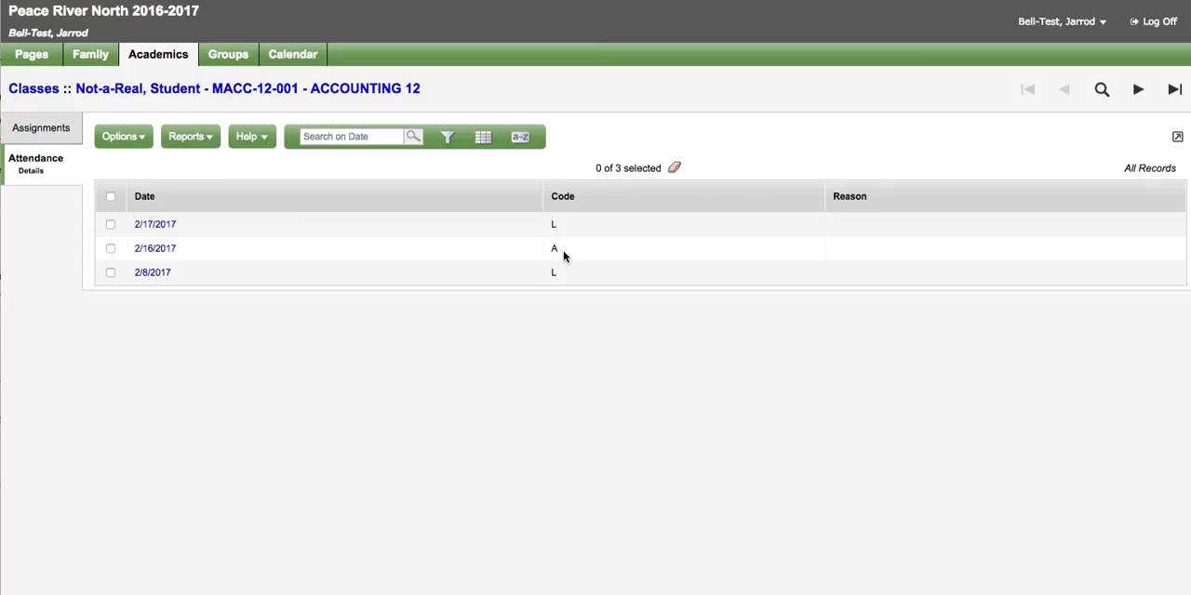
mouse_move(66, 97)
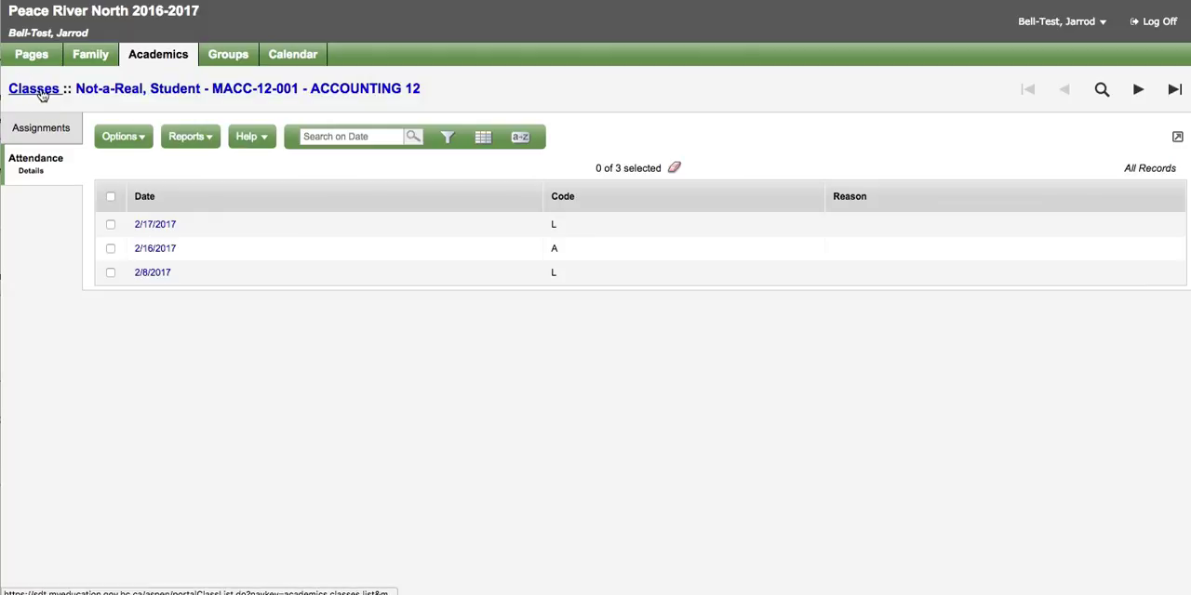
Select BIOLOGY 11 from the class list and view its assignments.
left_click(41, 87)
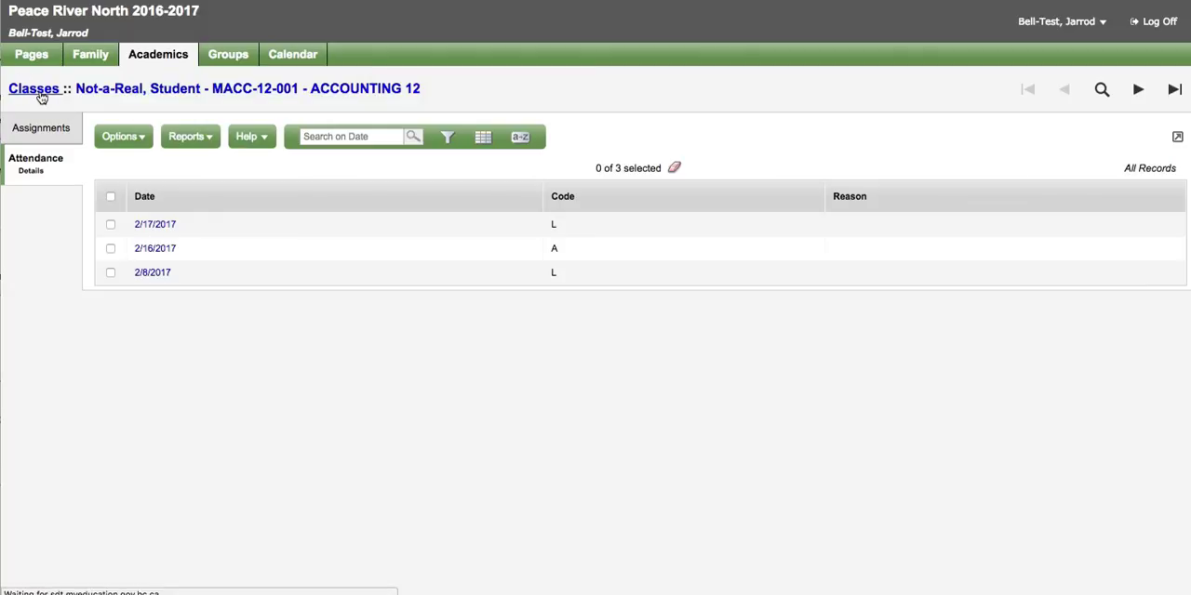
left_click(36, 92)
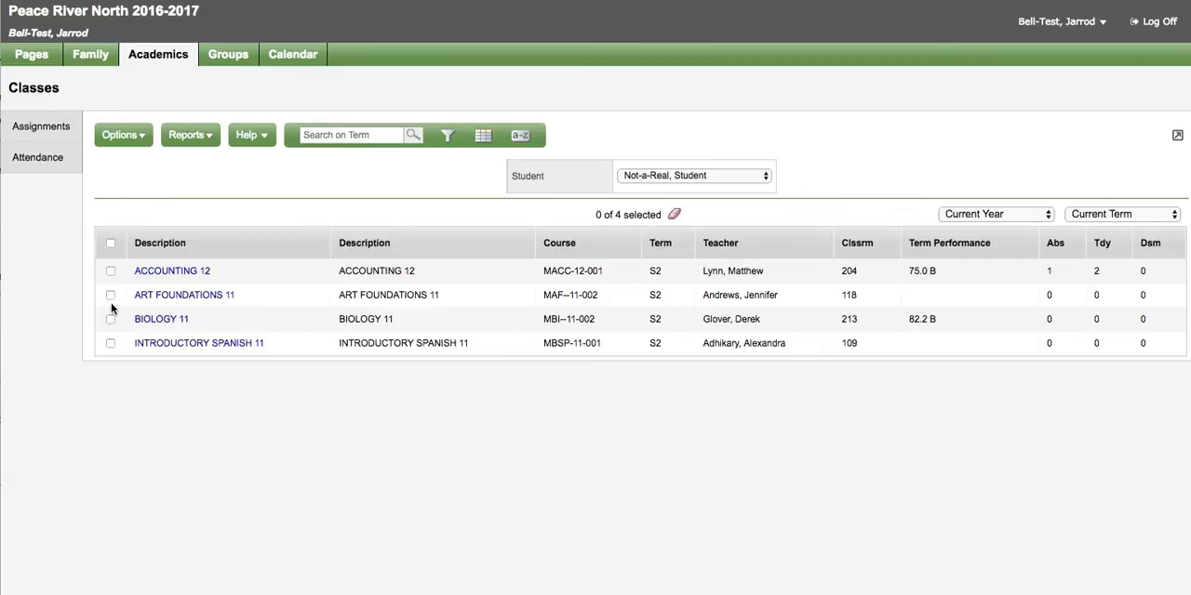
left_click(110, 319)
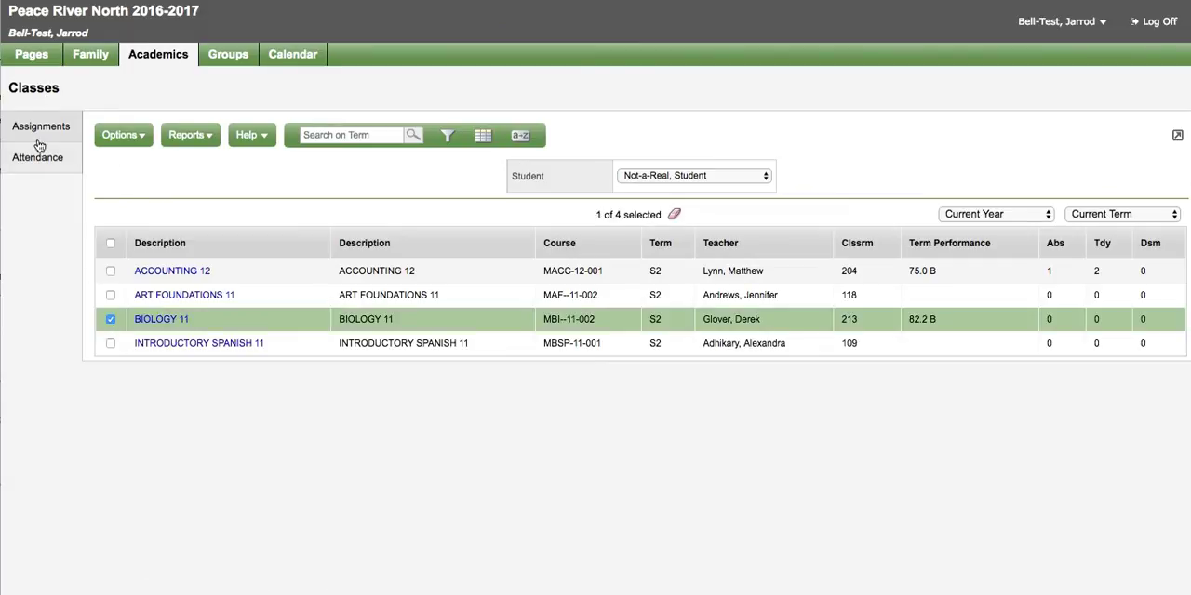
left_click(39, 126)
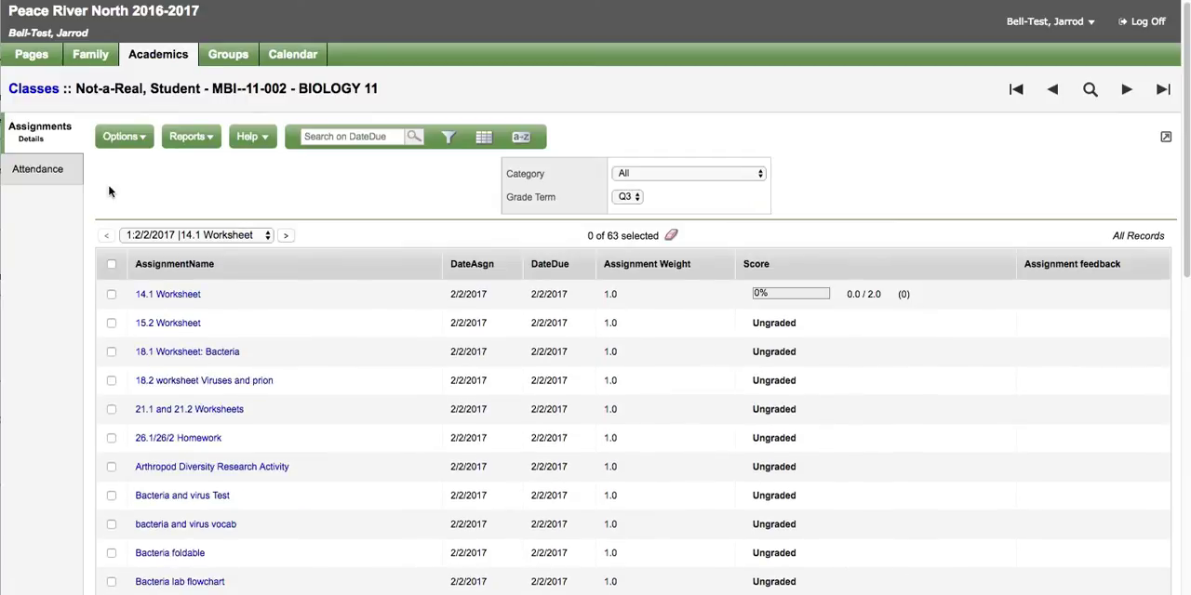
Confirm Biology 11 has no attendance records and scroll through its 63 Q3 assignments.
left_click(37, 168)
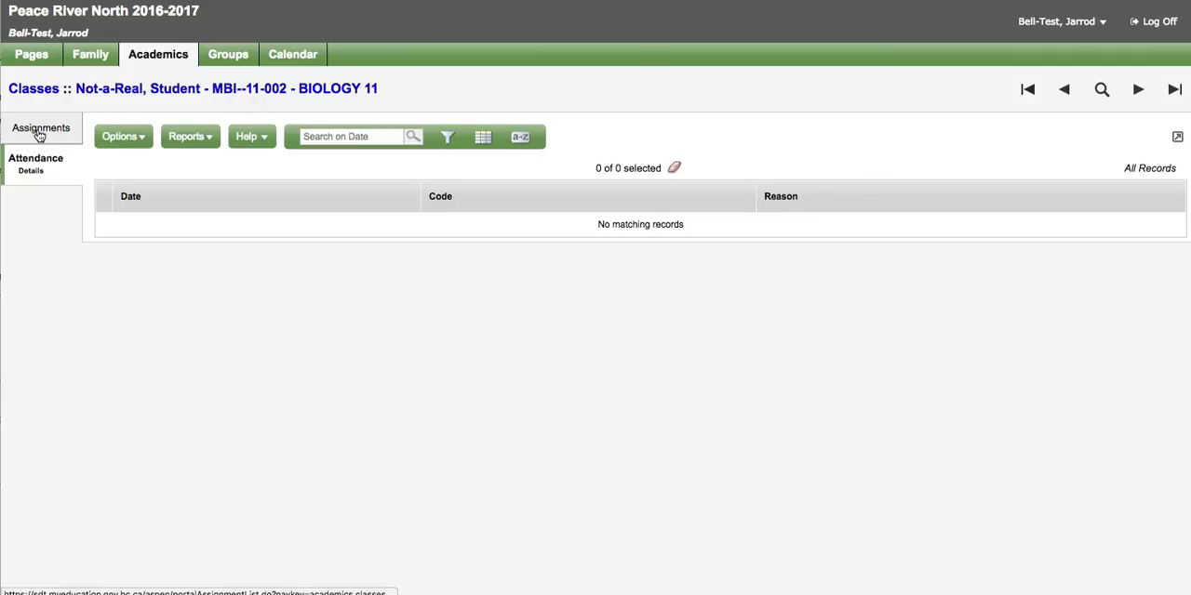
left_click(40, 127)
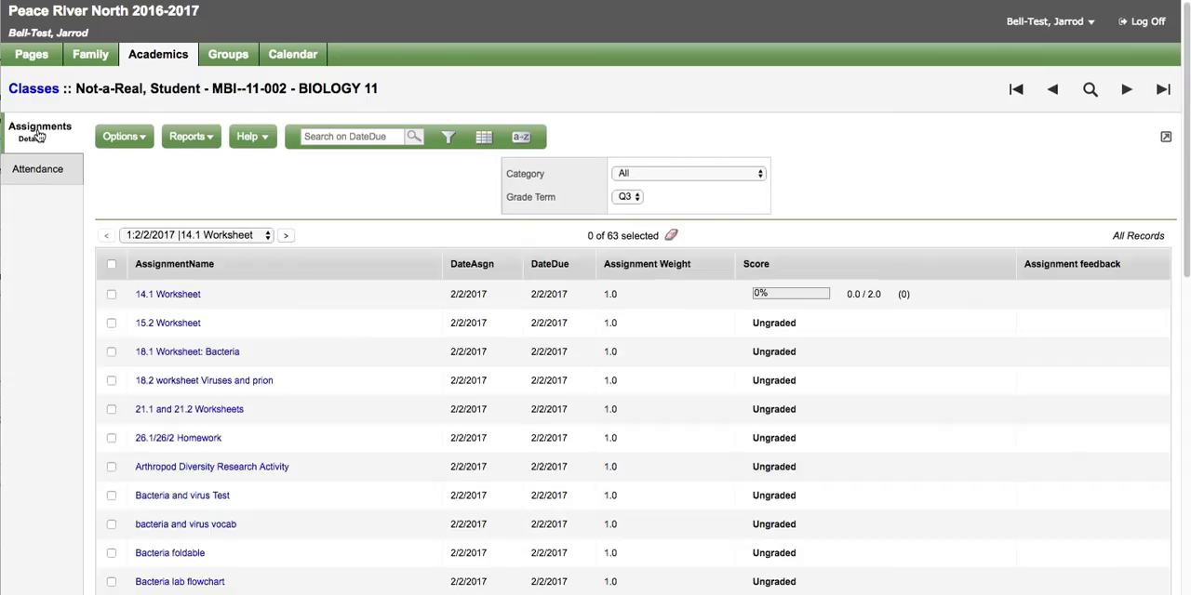
mouse_move(752, 325)
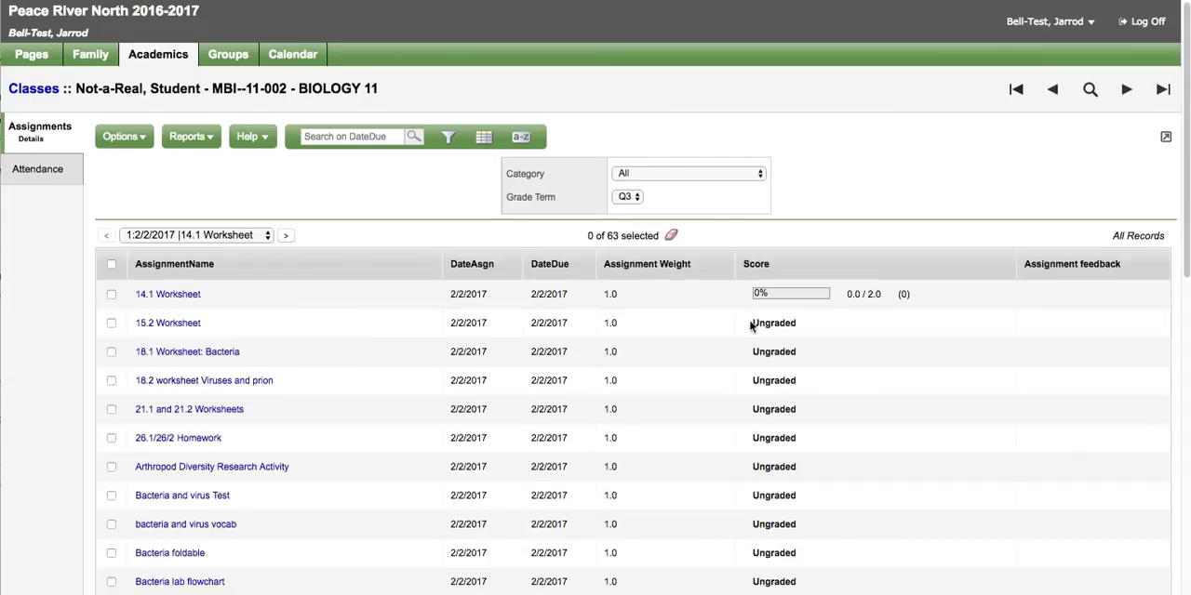
mouse_move(609, 427)
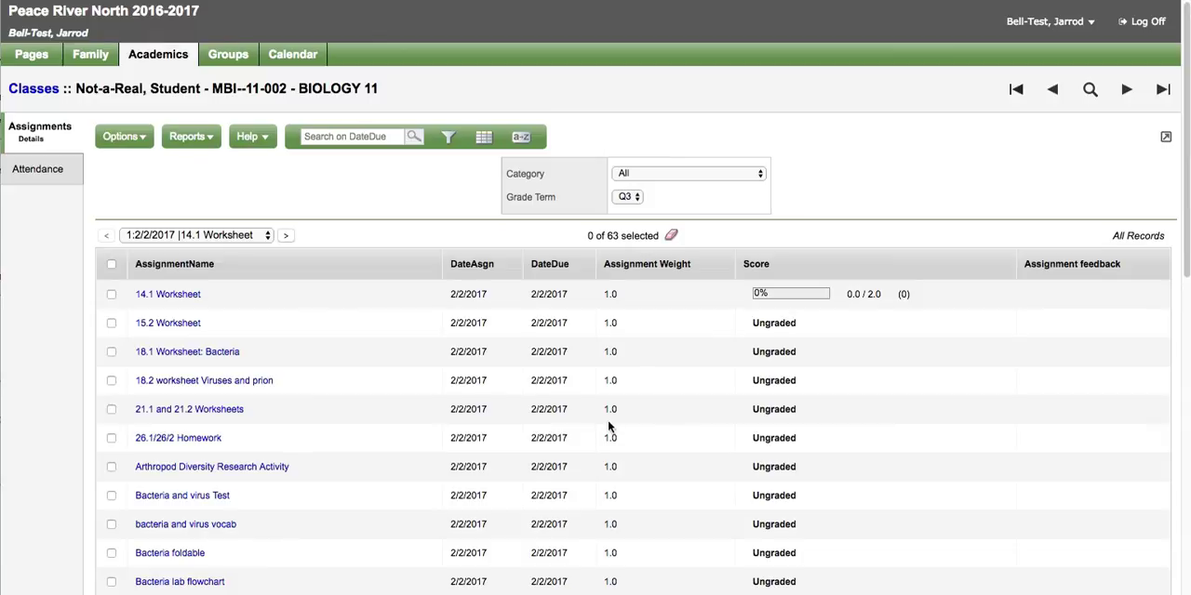
mouse_move(771, 366)
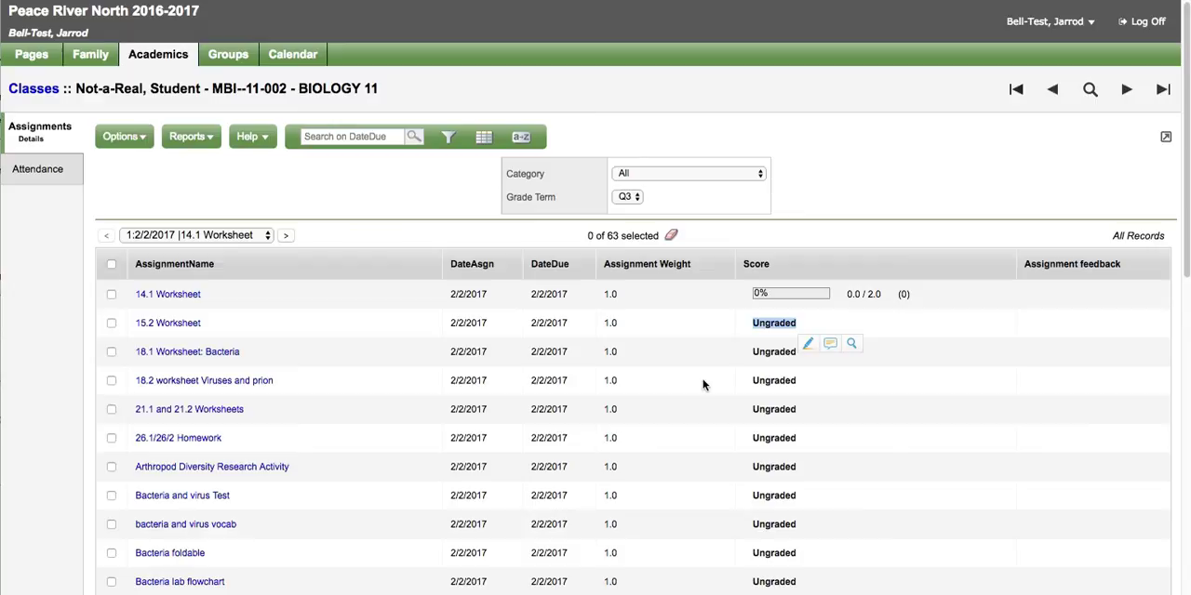
mouse_move(582, 346)
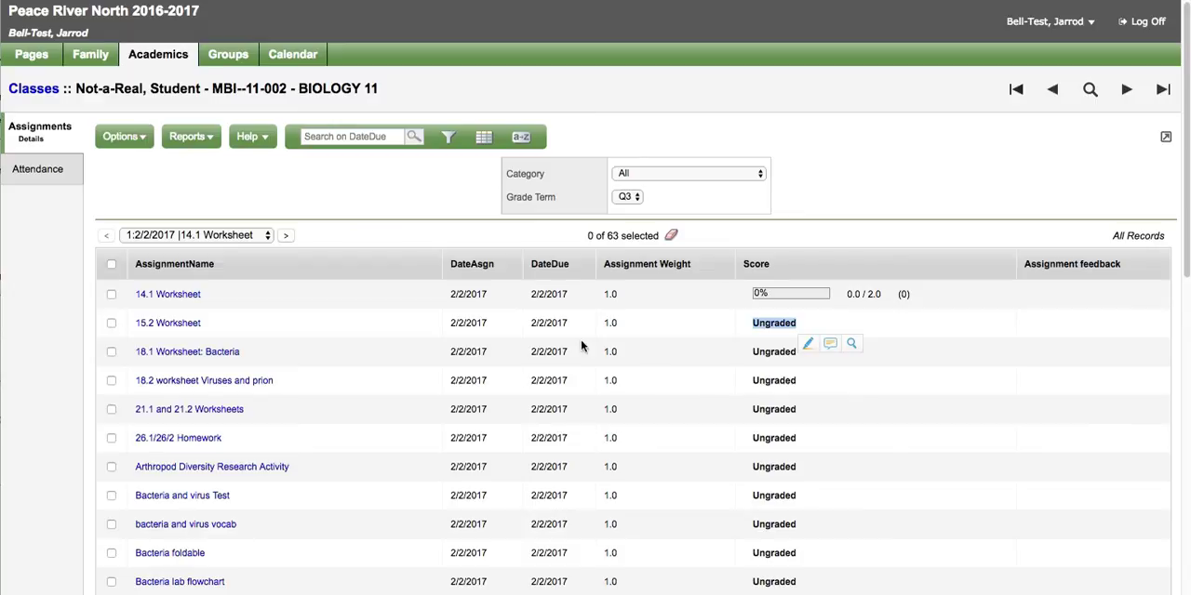
mouse_move(531, 340)
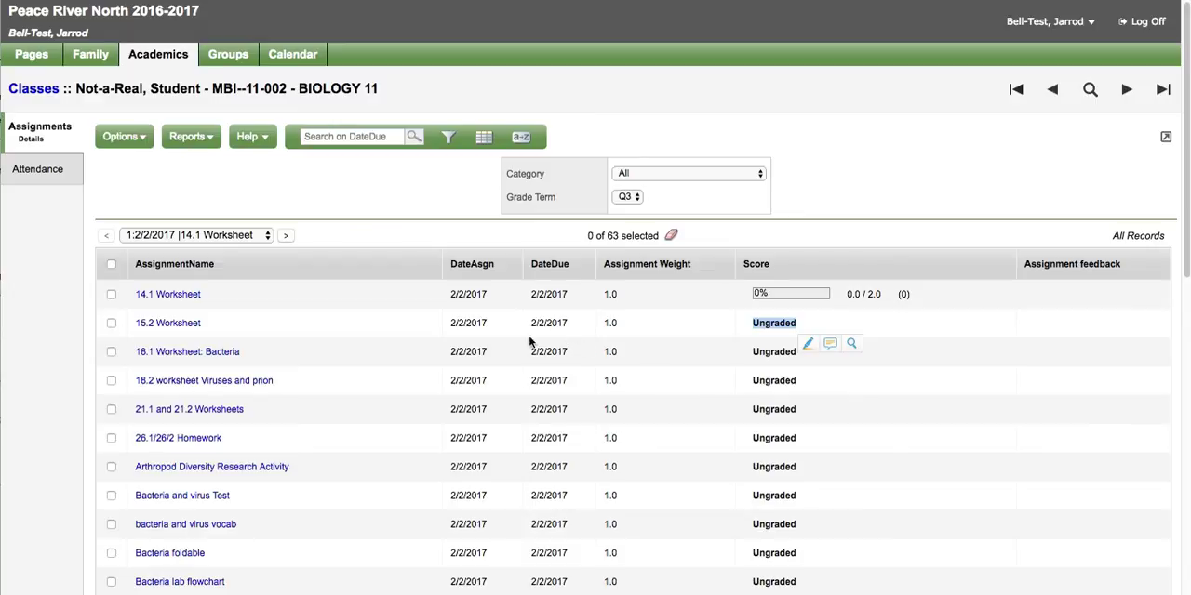
scroll("down", 3)
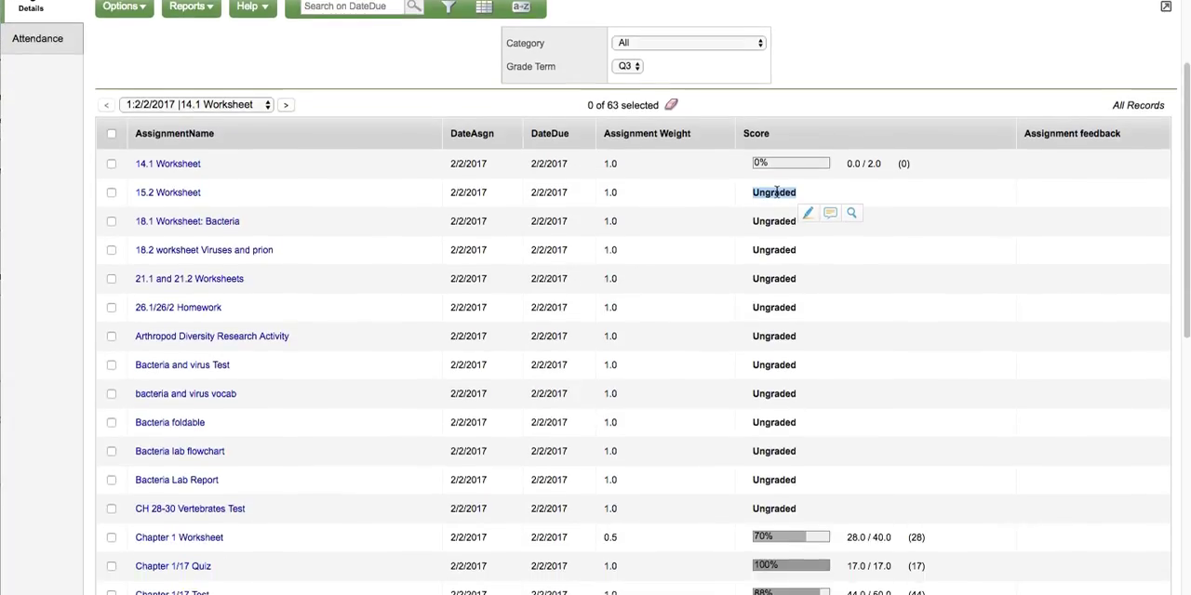
scroll("down", 3)
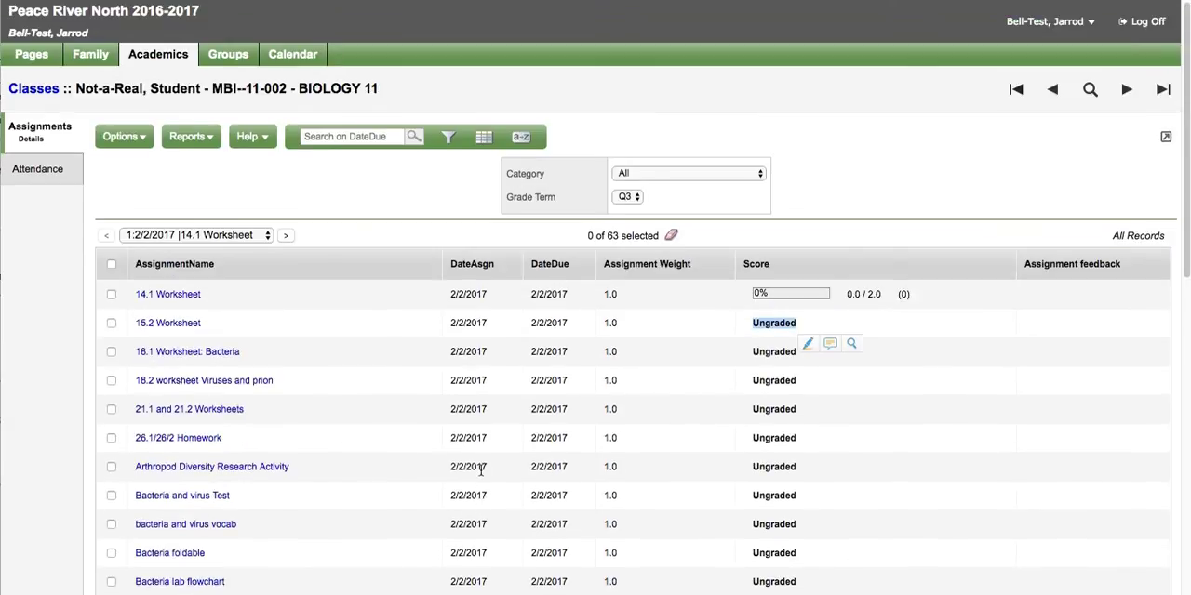
left_click(30, 92)
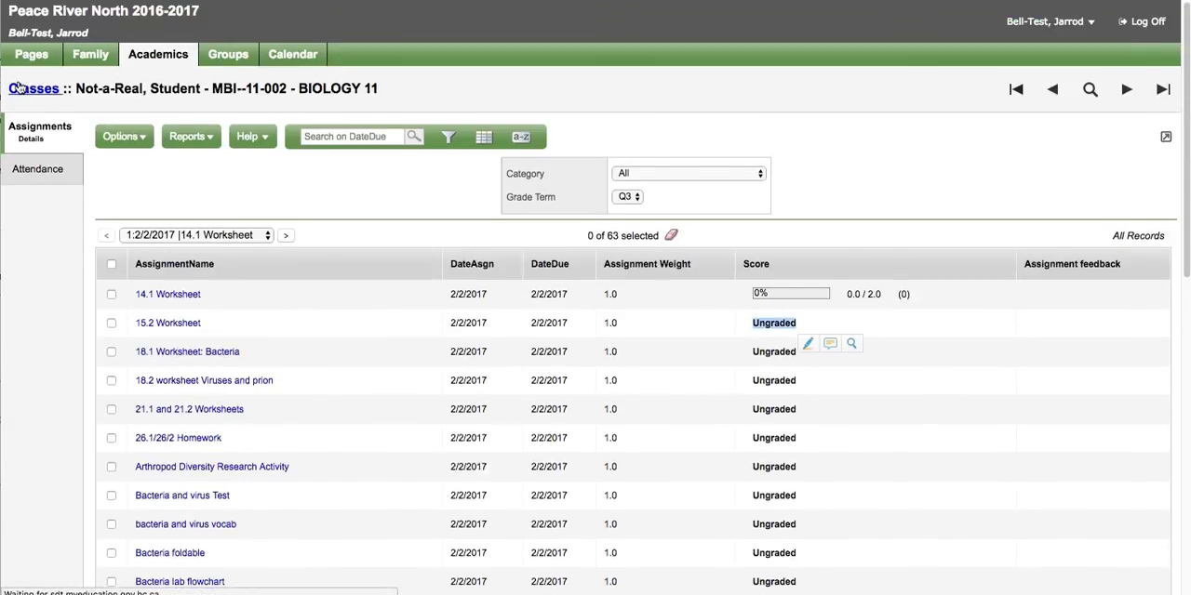
Go back to Classes and open the calendar in February 2017 month view.
left_click(33, 91)
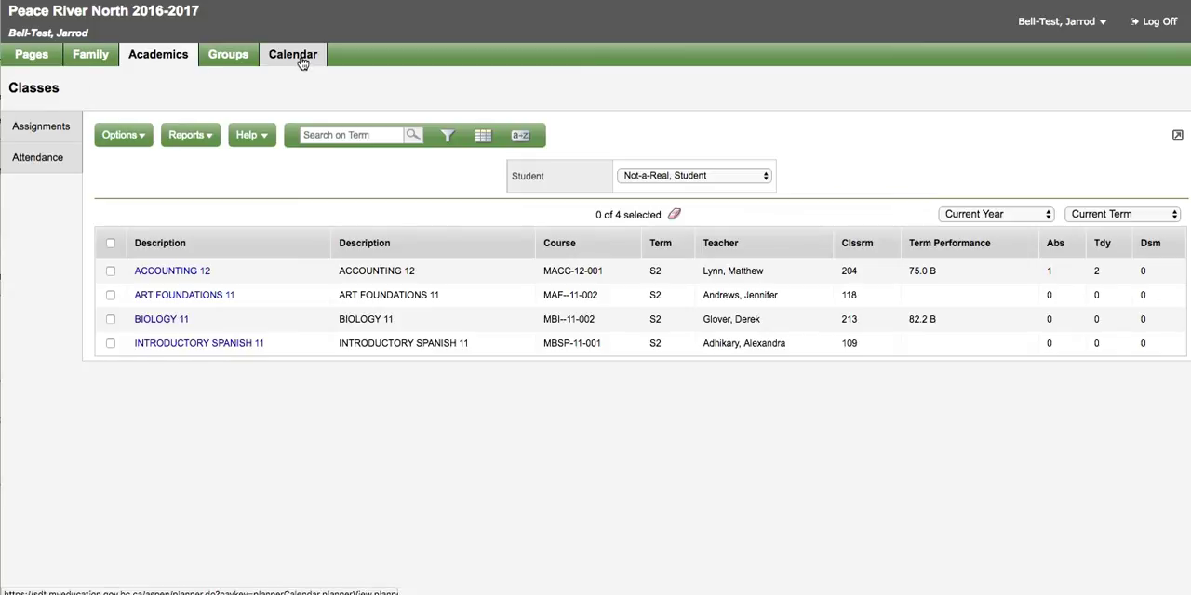
left_click(292, 53)
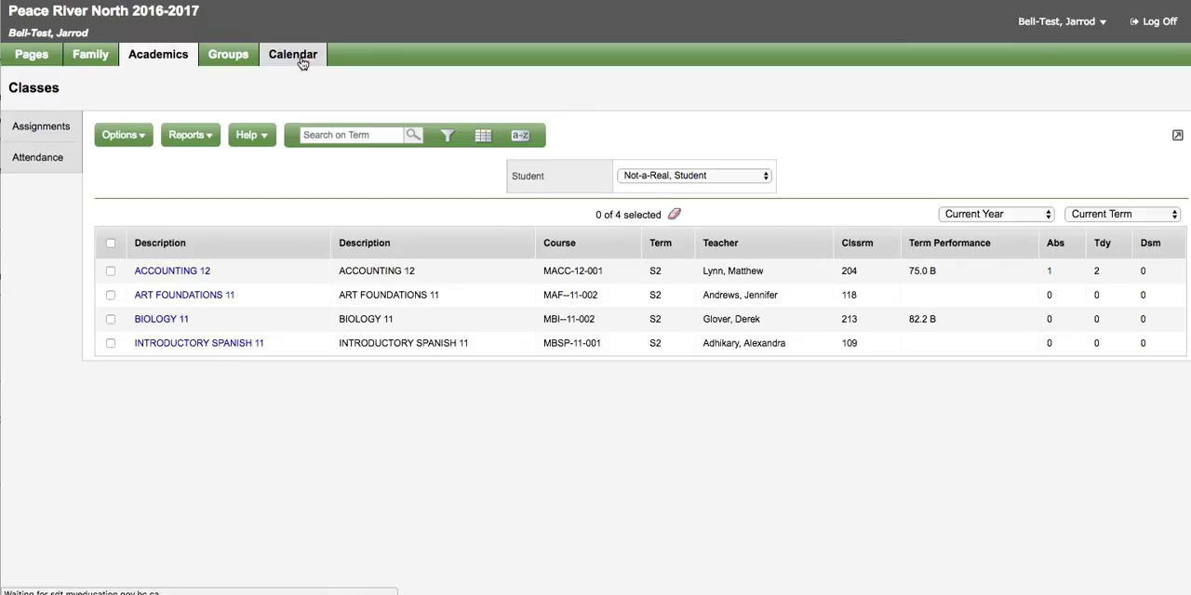
left_click(292, 54)
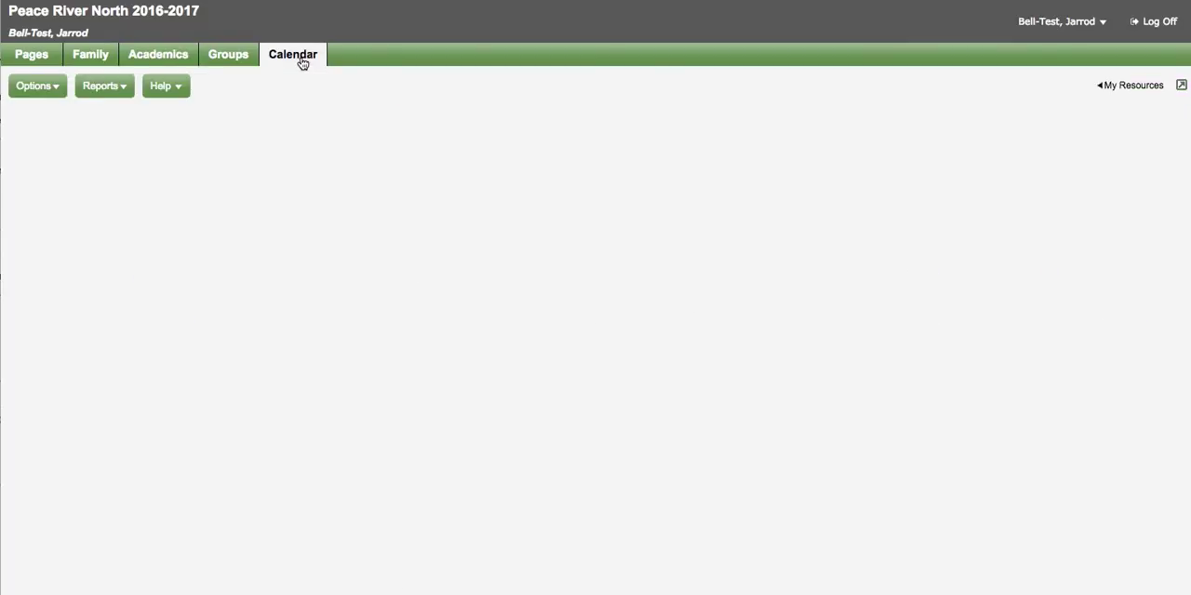
left_click(292, 54)
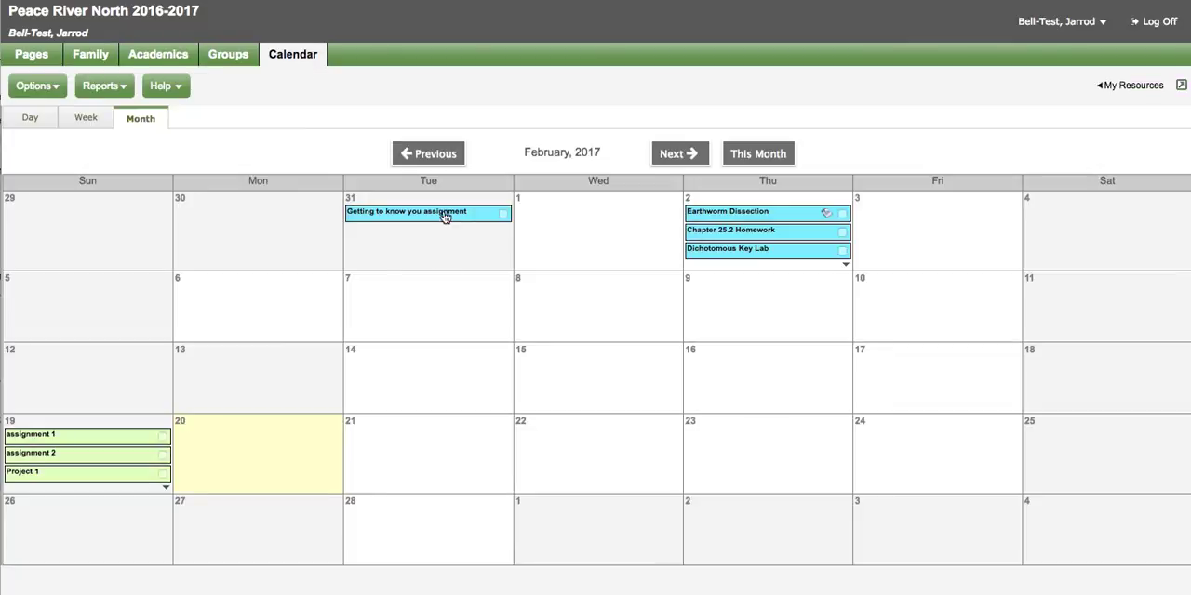
mouse_move(732, 242)
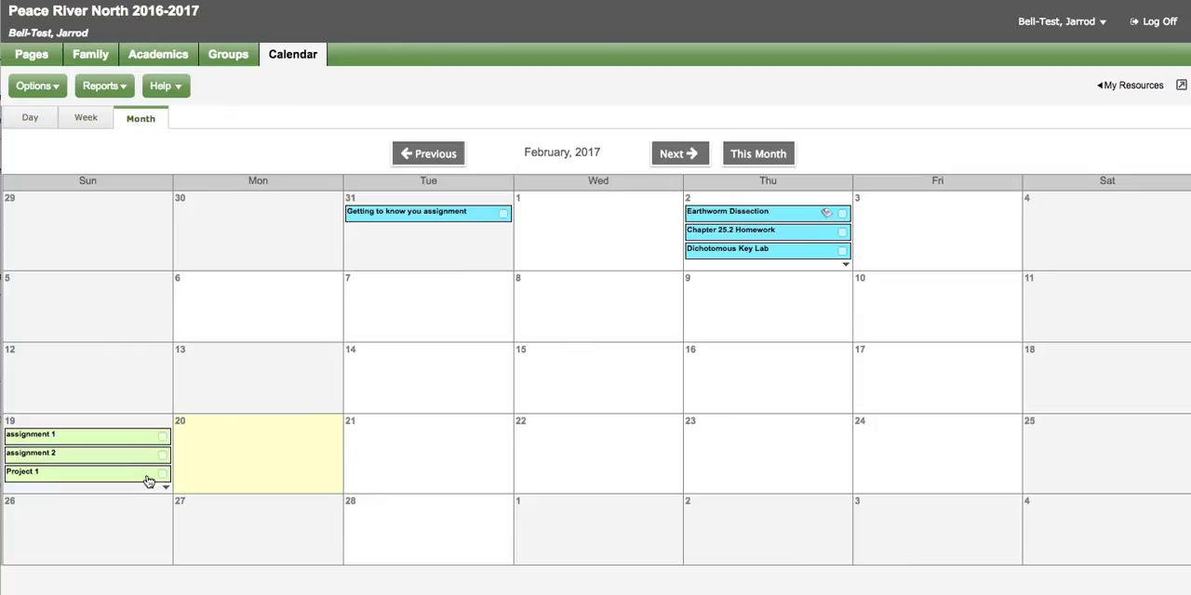
mouse_move(612, 366)
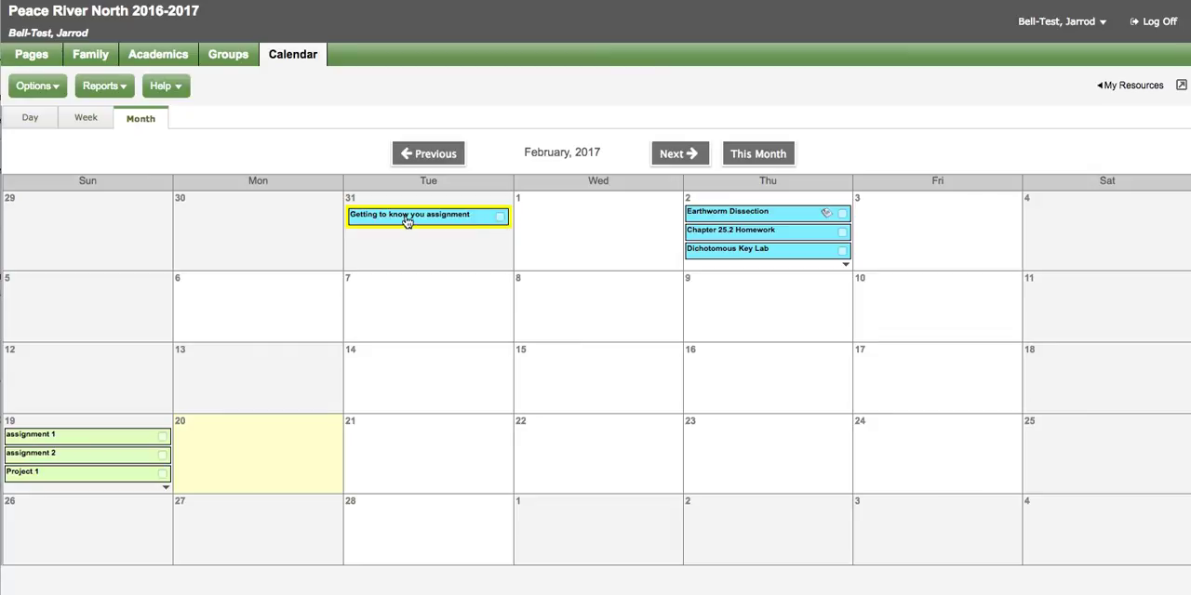
View the missing 'Getting to know you' assignment, due 1/31/2017, then leave its details.
left_click(409, 215)
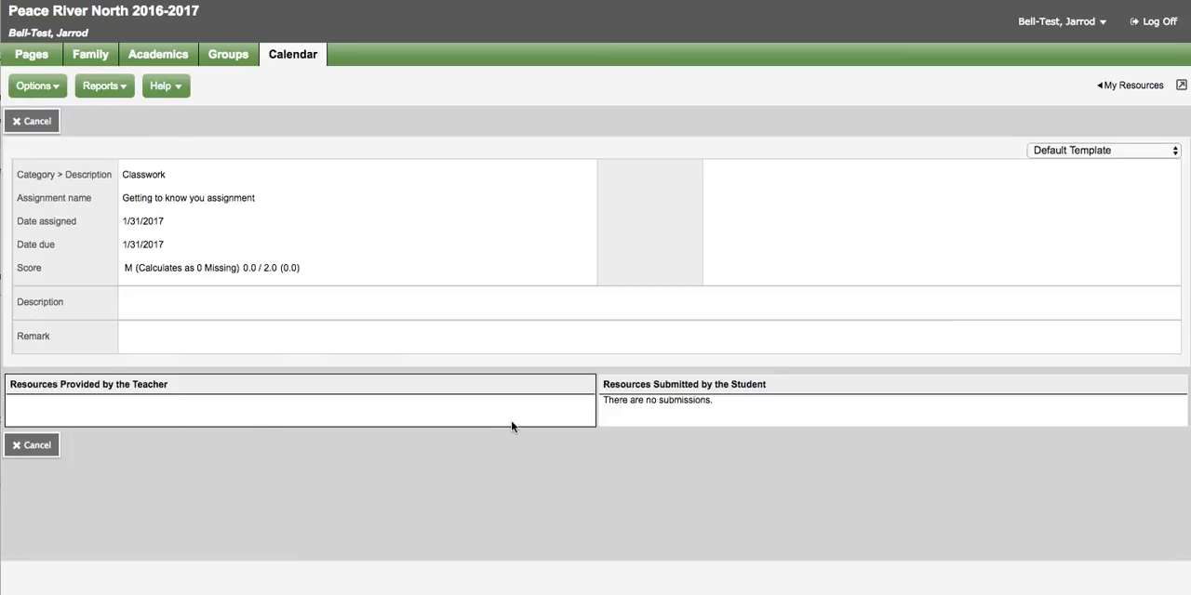
left_click(33, 122)
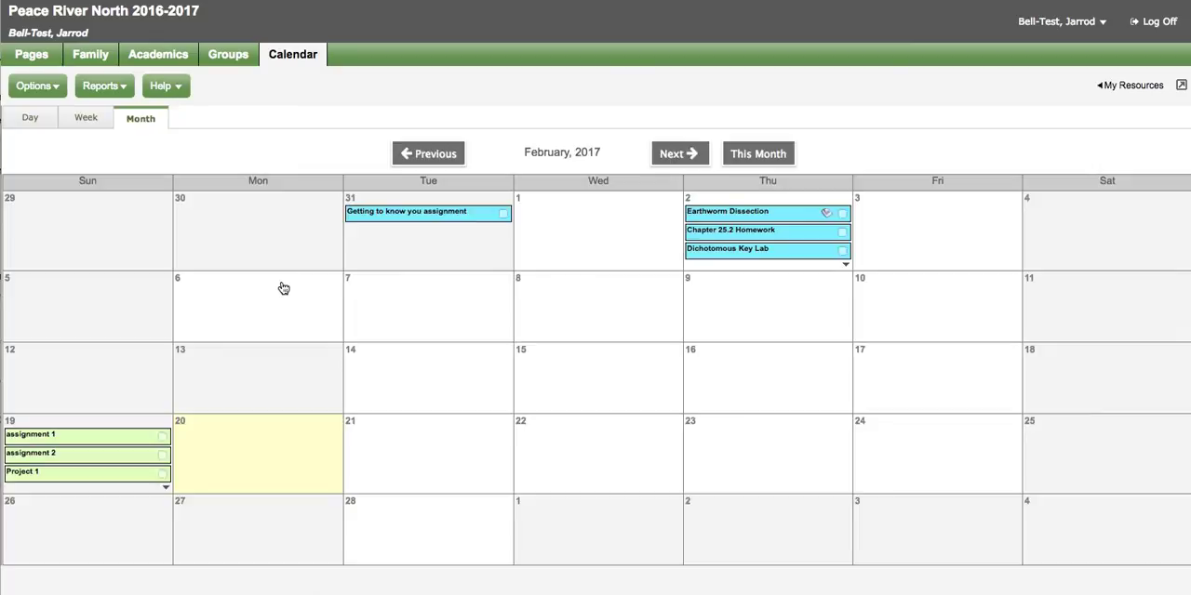
mouse_move(285, 123)
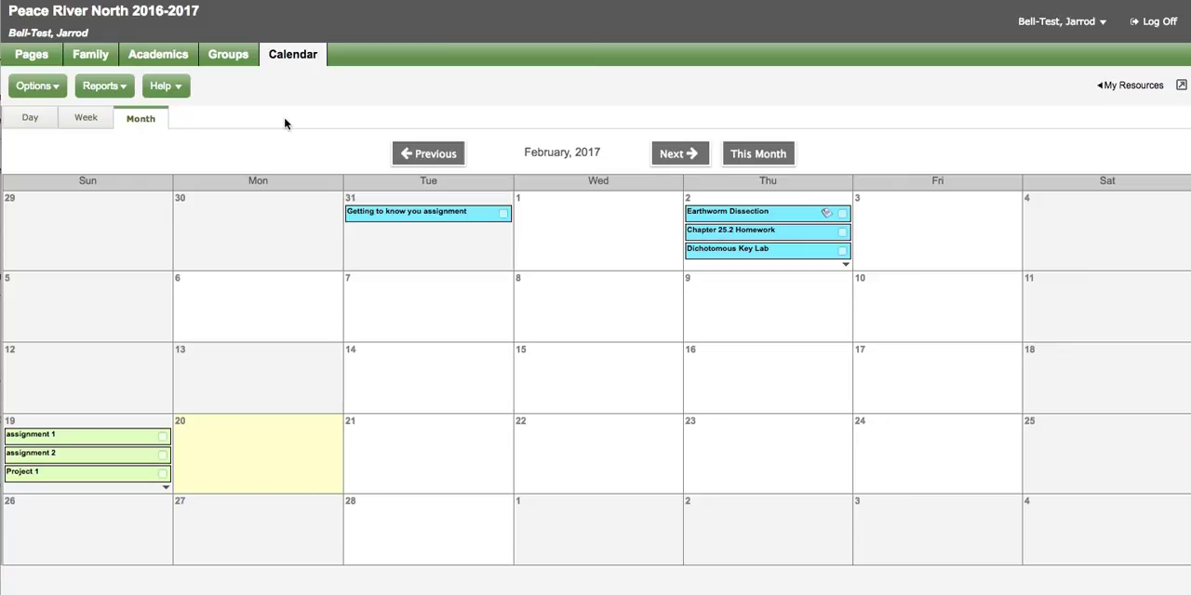
left_click(36, 54)
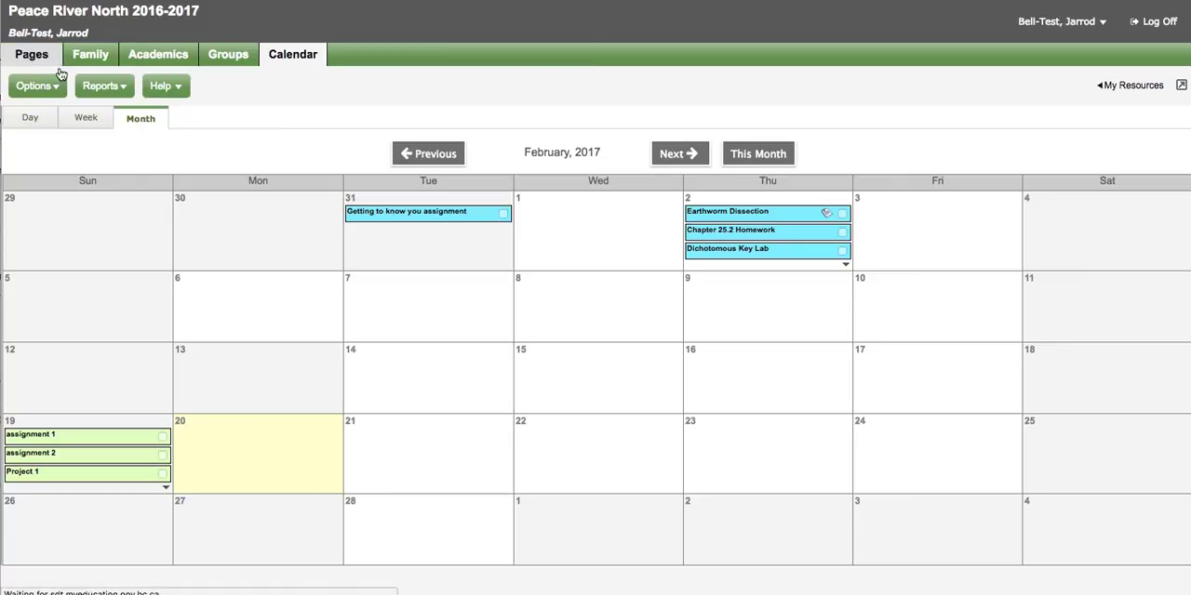